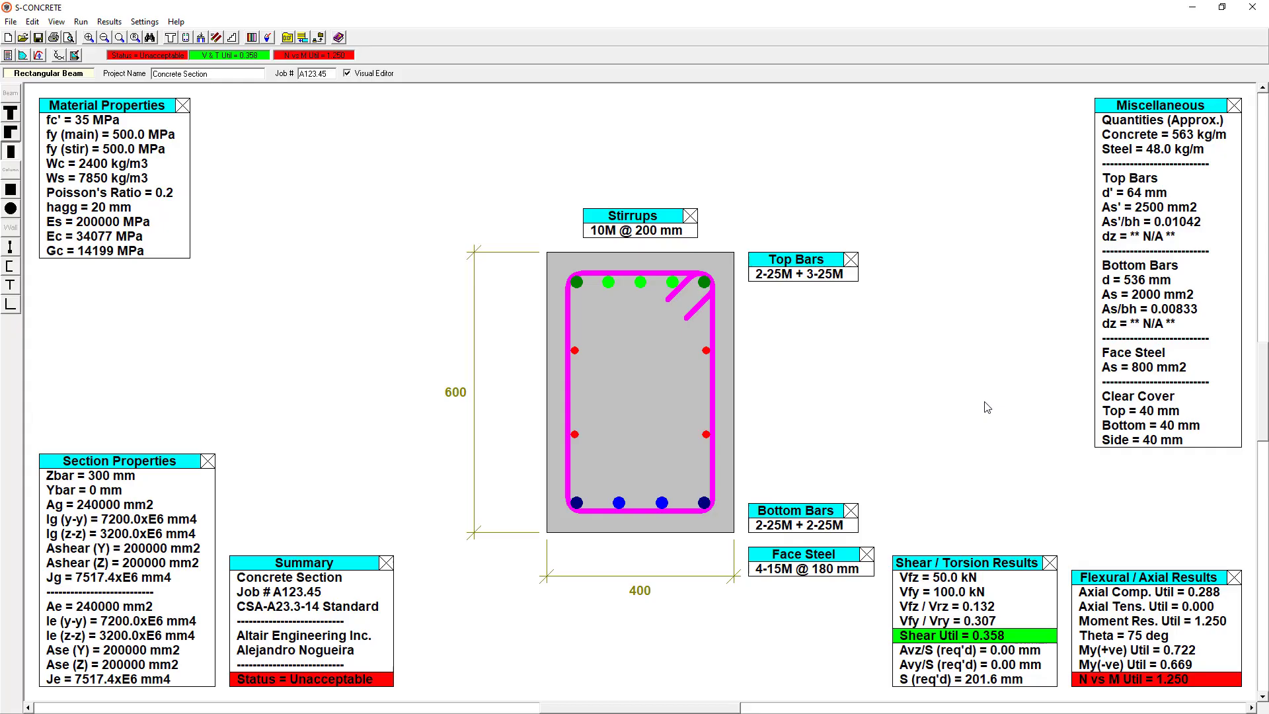
mouse_move(628, 170)
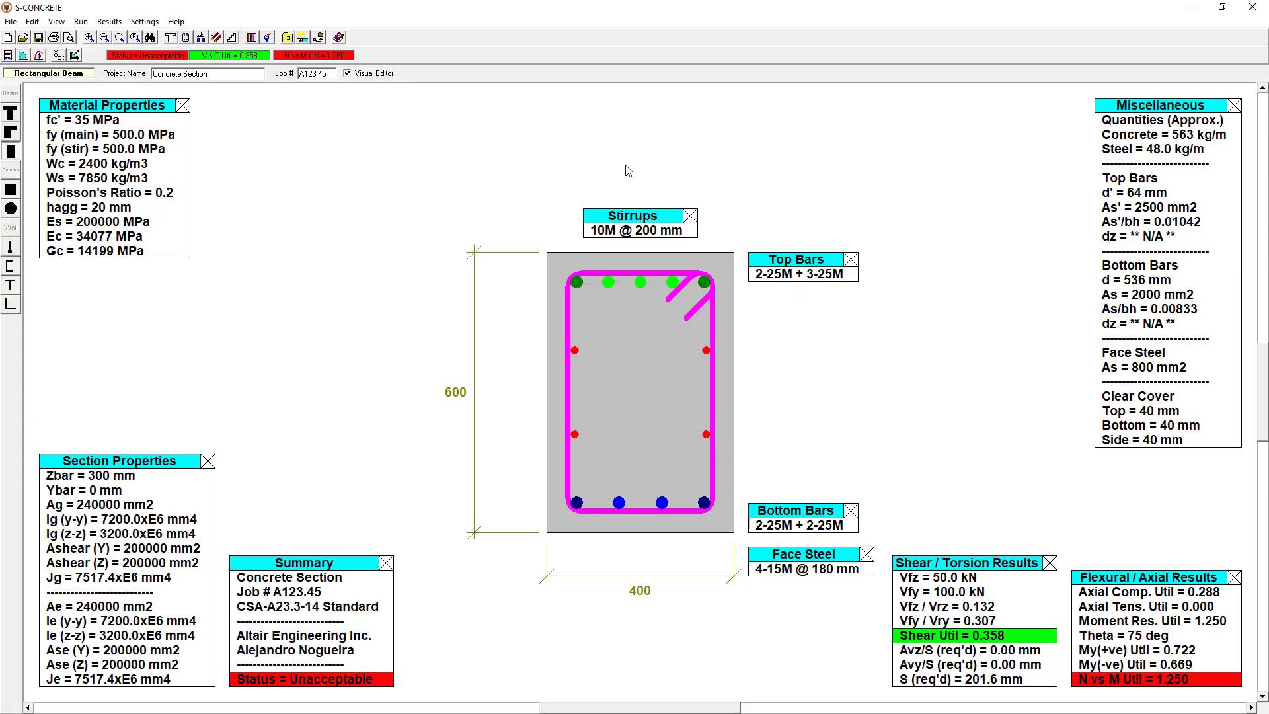
mouse_move(614, 170)
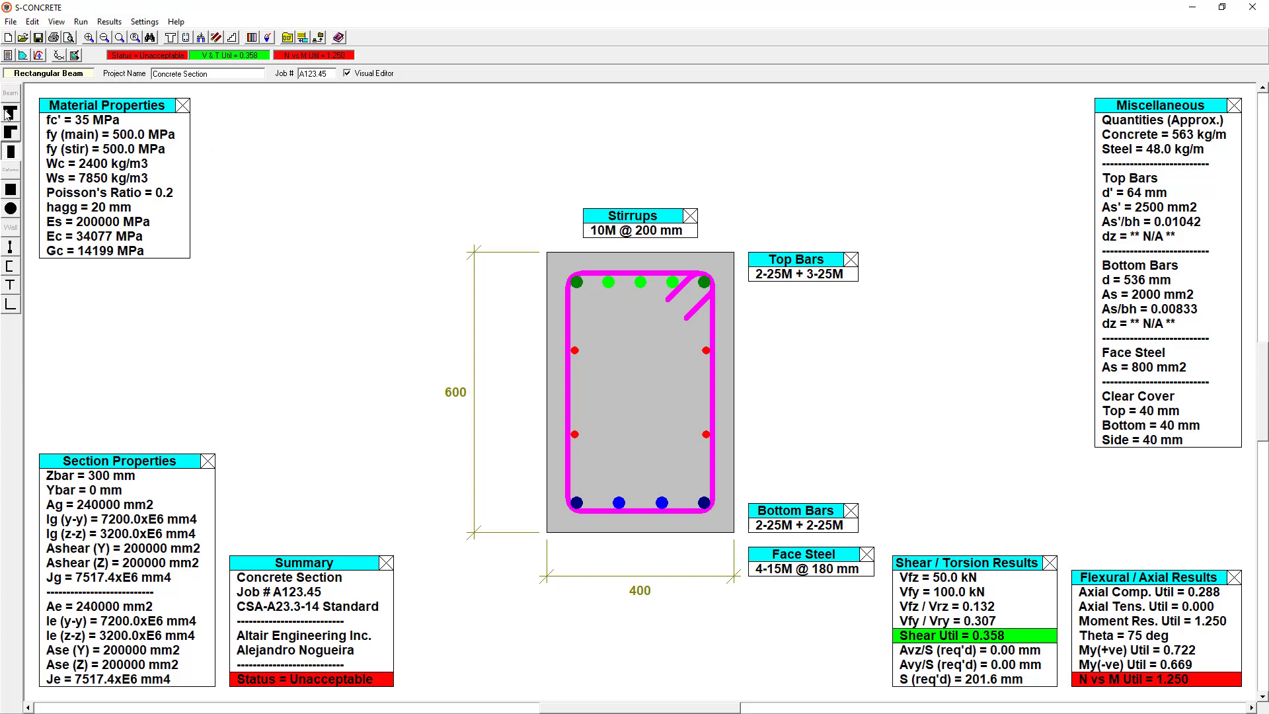
Step: Preview other section types, including a rectangular column and wall sections
click(10, 135)
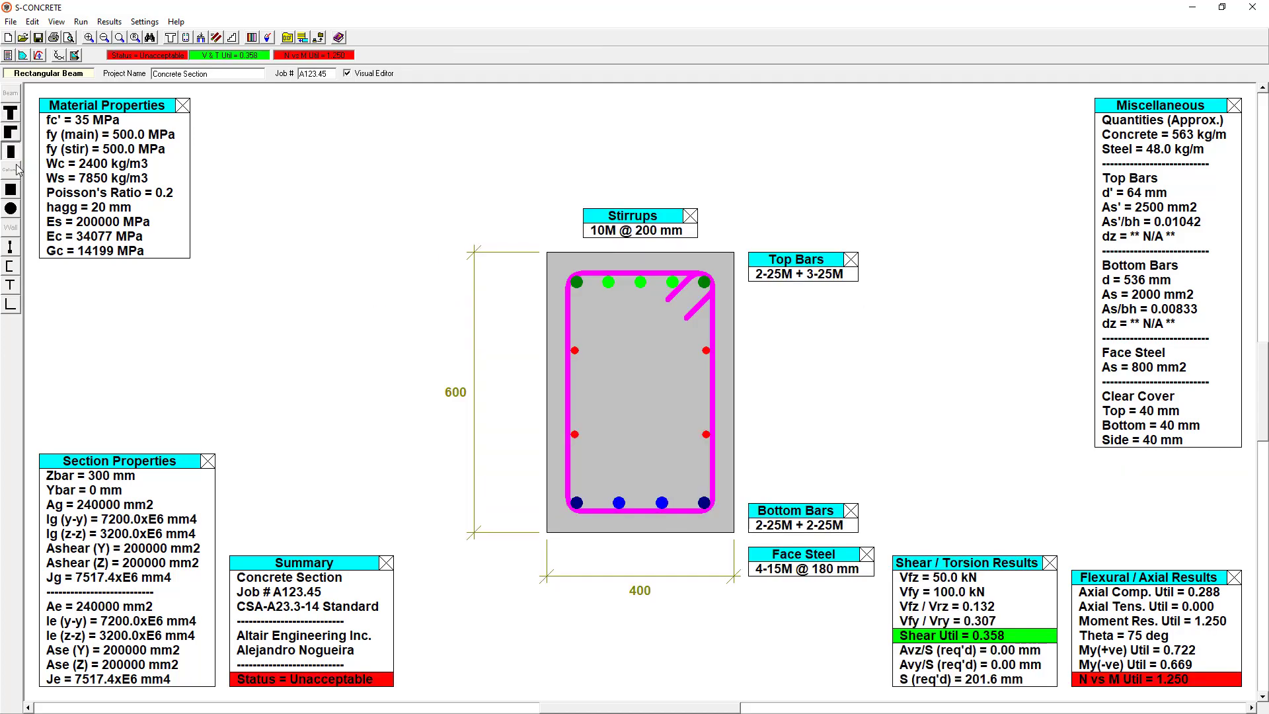
click(11, 190)
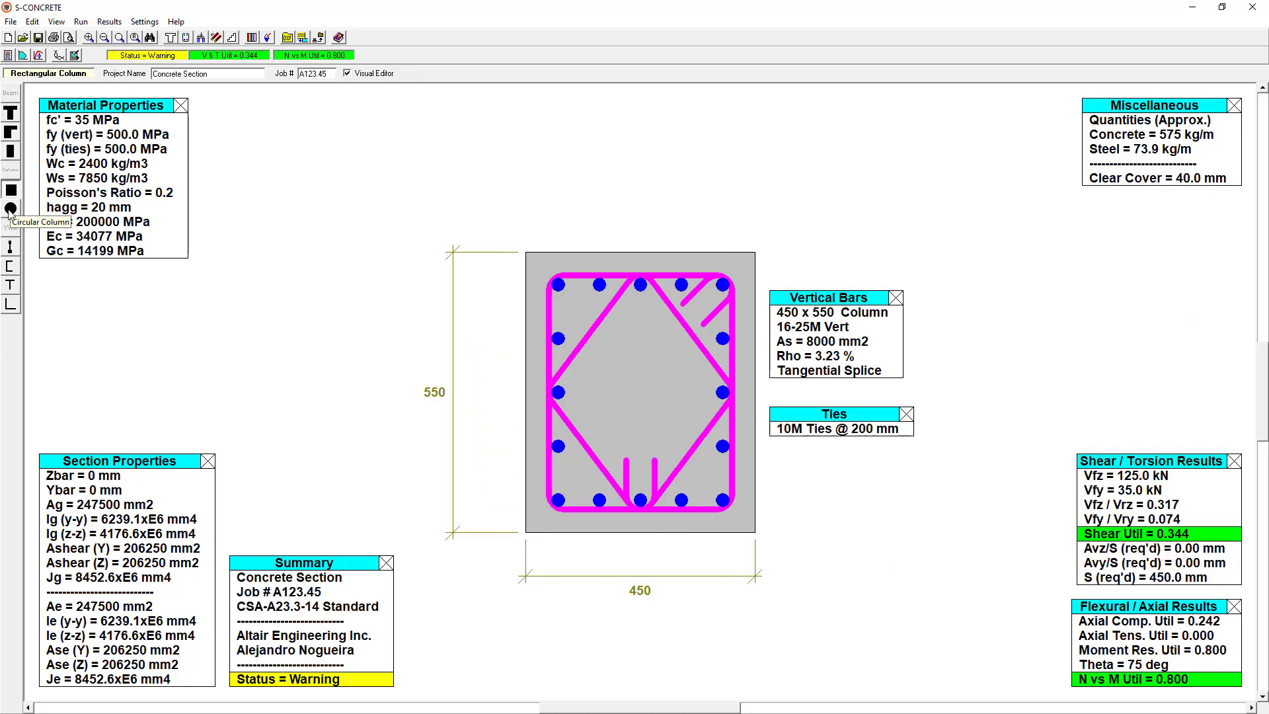
click(11, 209)
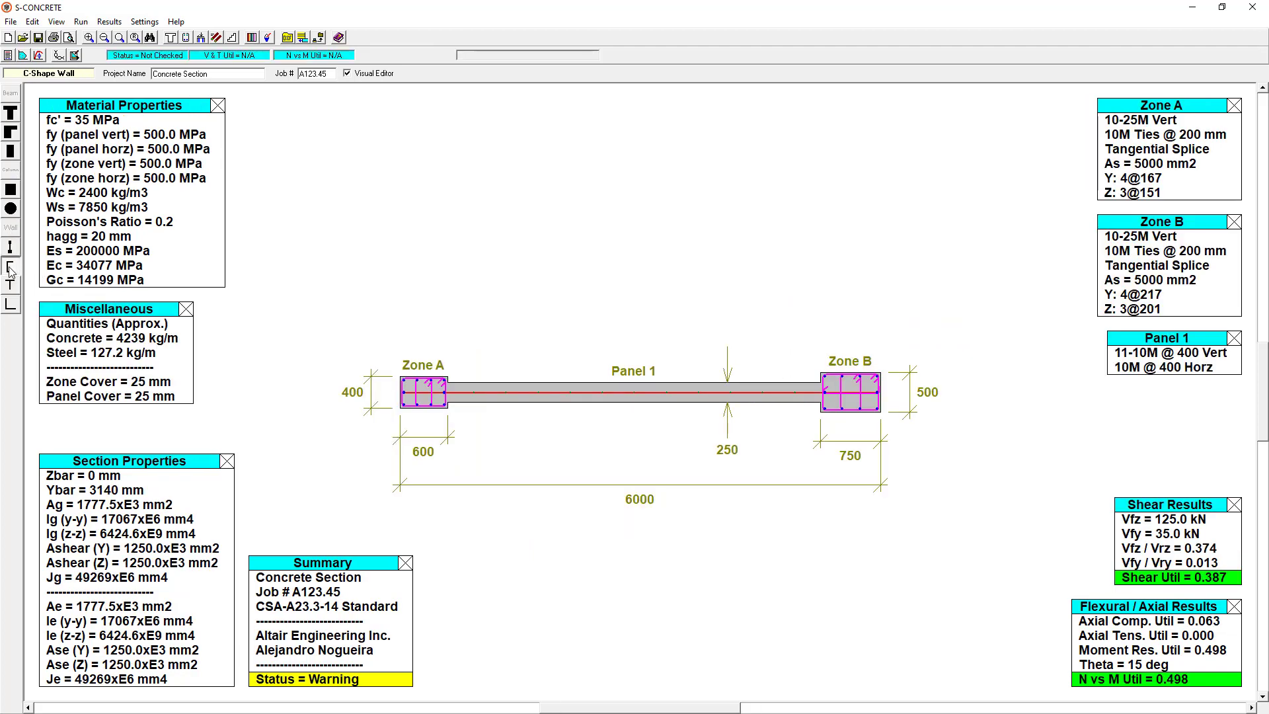
click(10, 283)
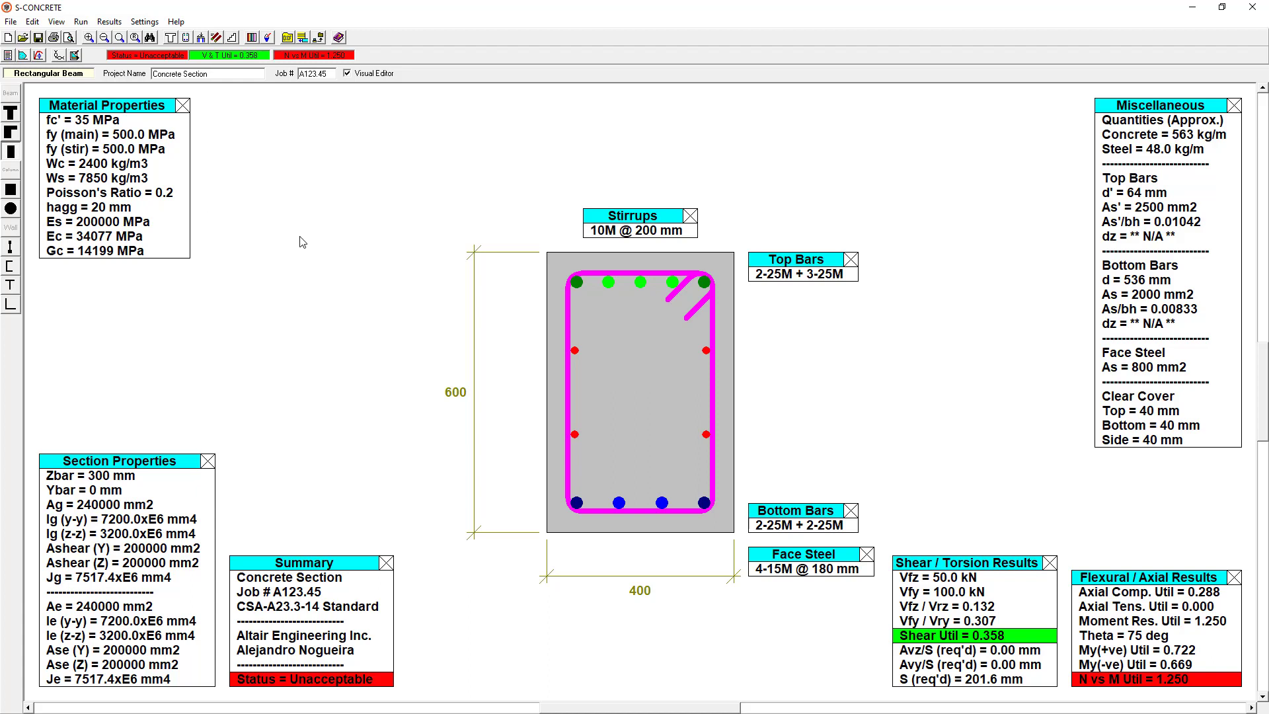
Step: View the table of factored load cases, then close it
click(31, 21)
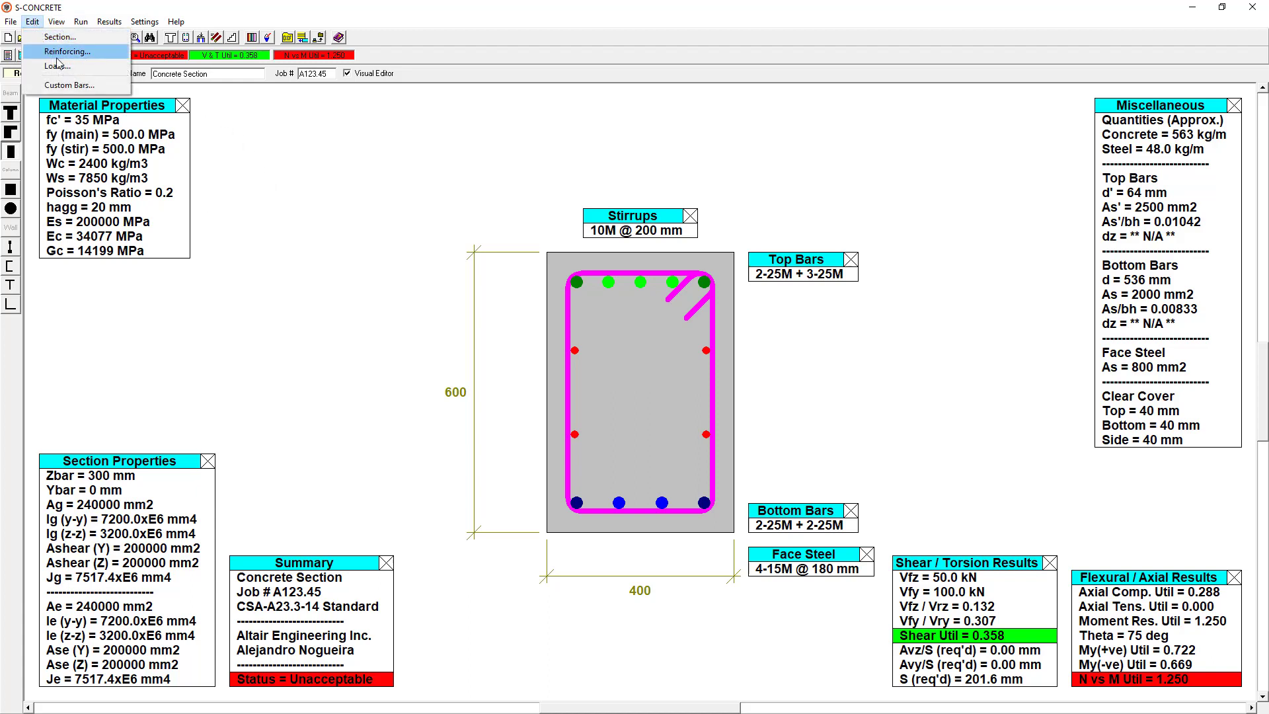
click(58, 65)
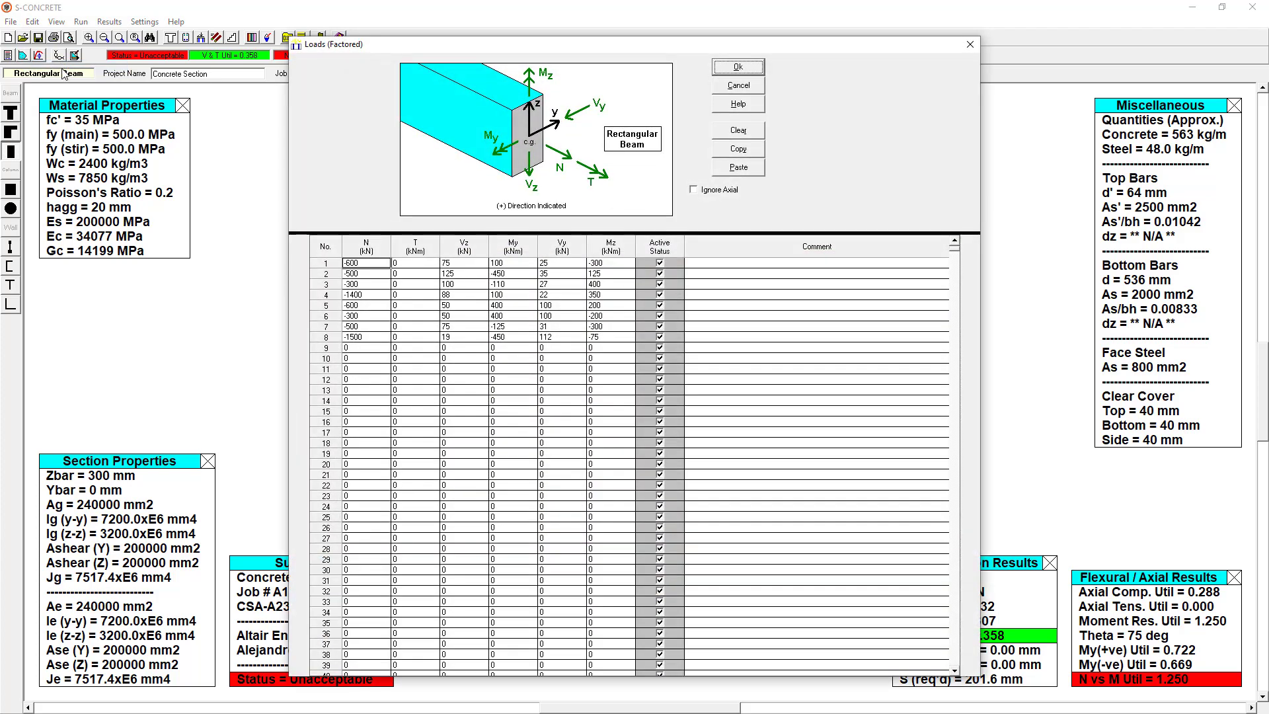
mouse_move(382, 353)
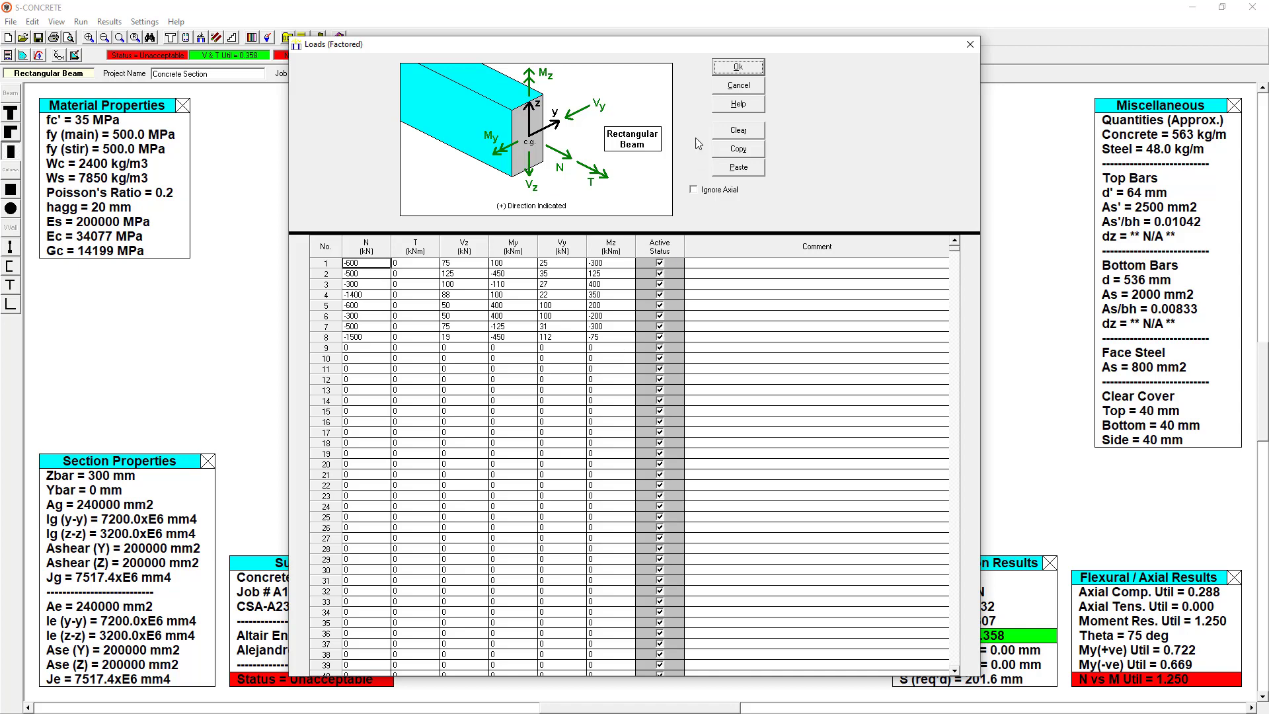
click(737, 66)
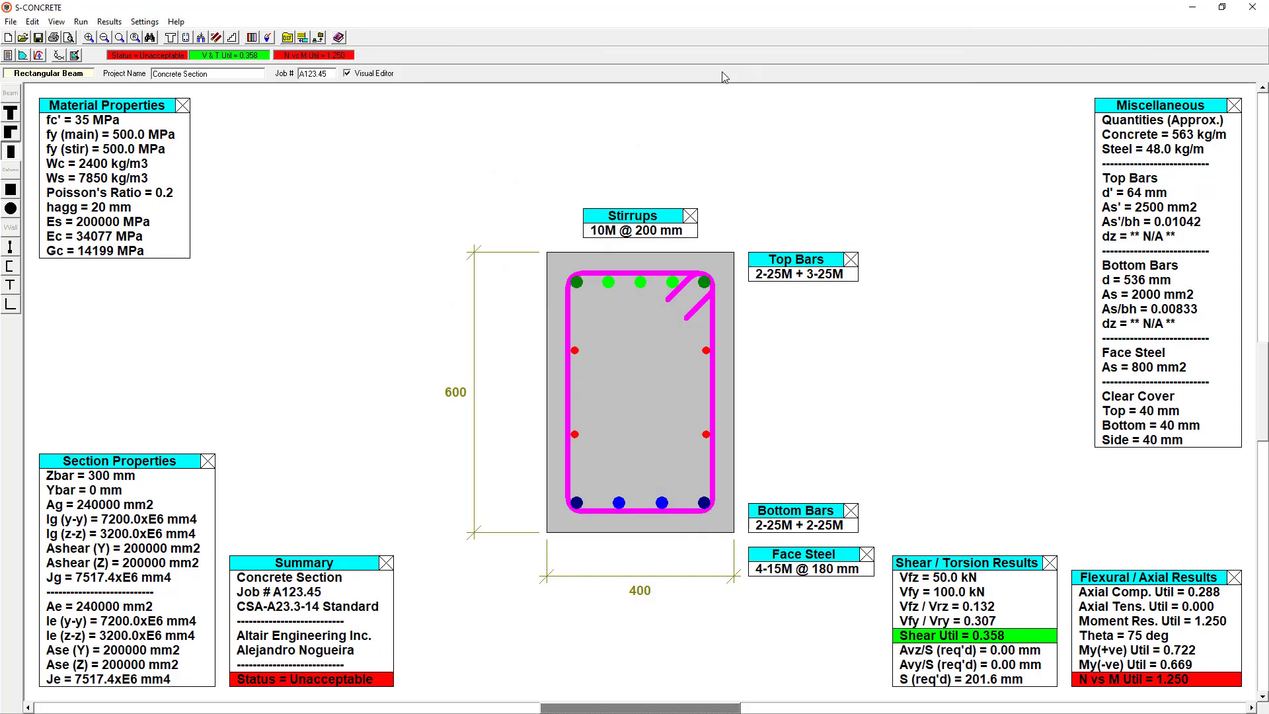
mouse_move(145, 72)
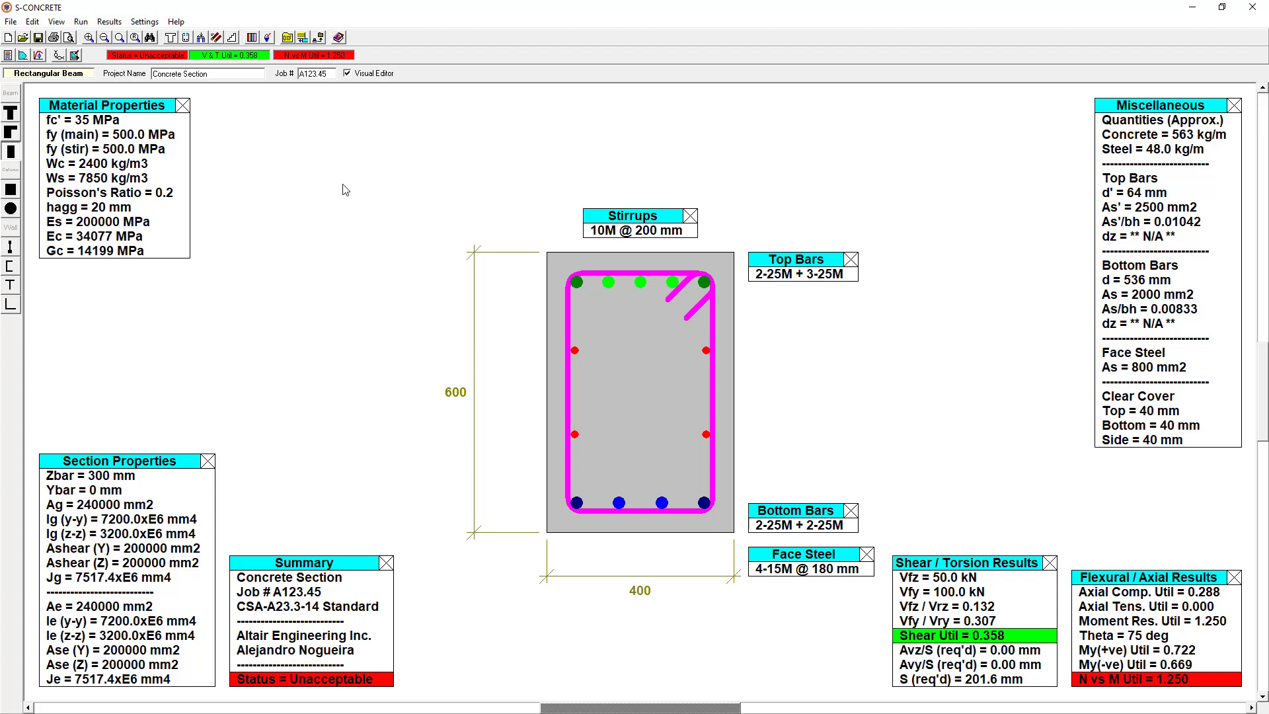
Step: Set the beam width to 375 mm, keeping CSA 2014 and the reinforcing unchanged
click(33, 21)
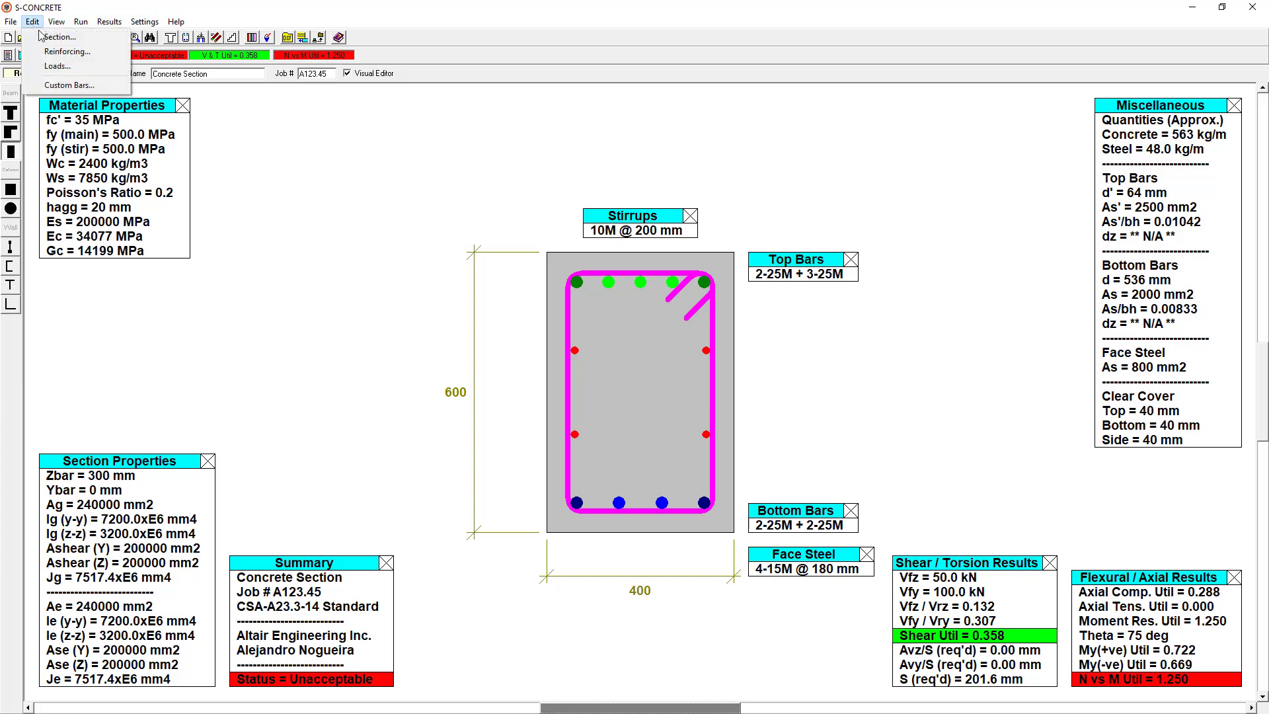
click(58, 36)
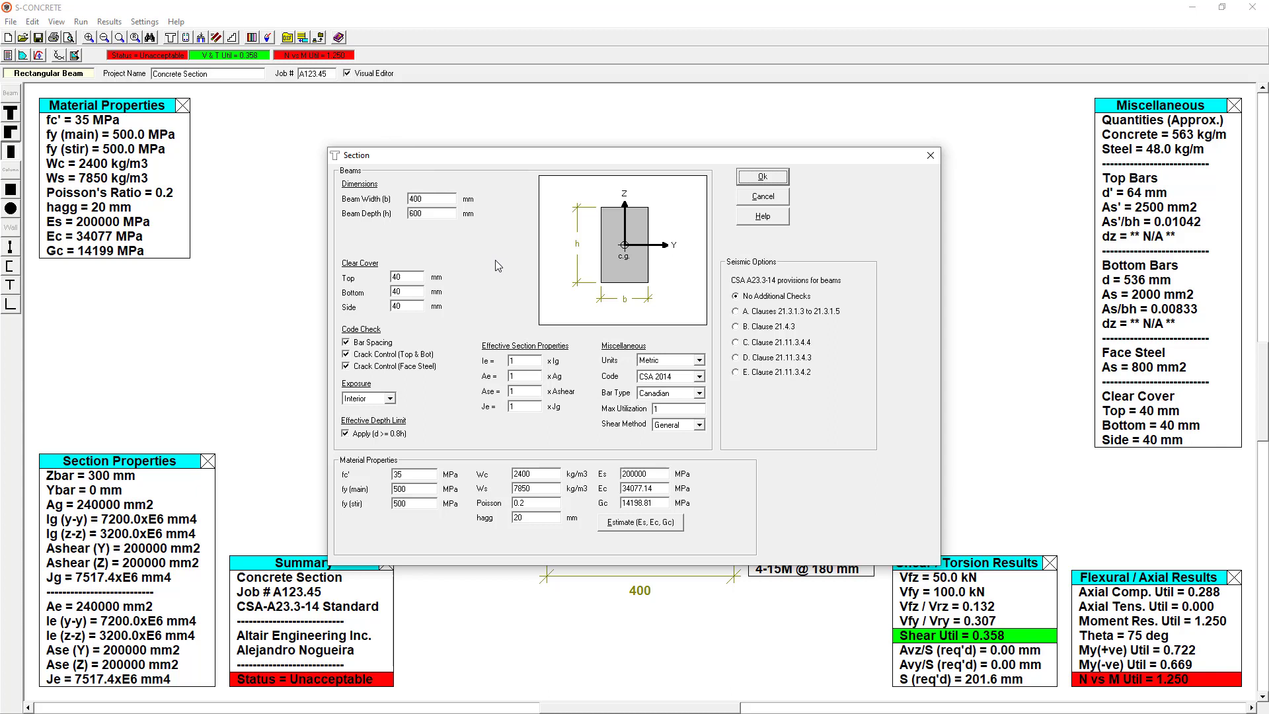
mouse_move(441, 316)
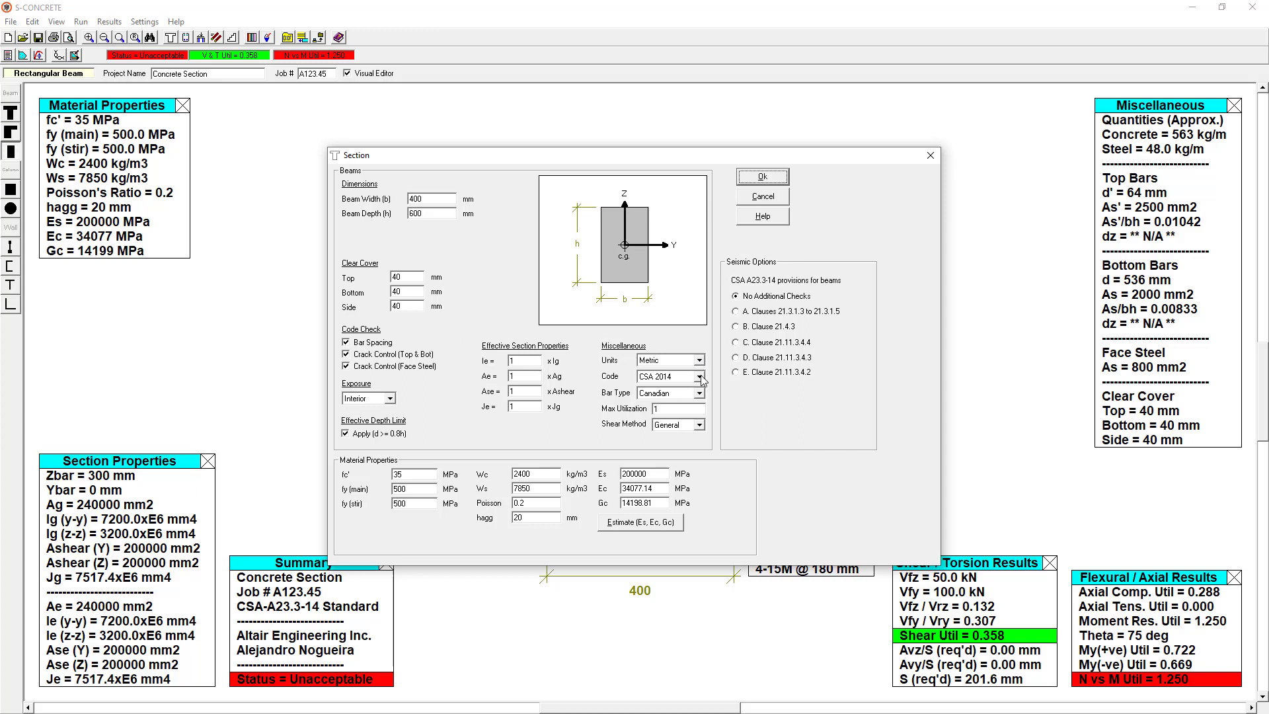
click(699, 376)
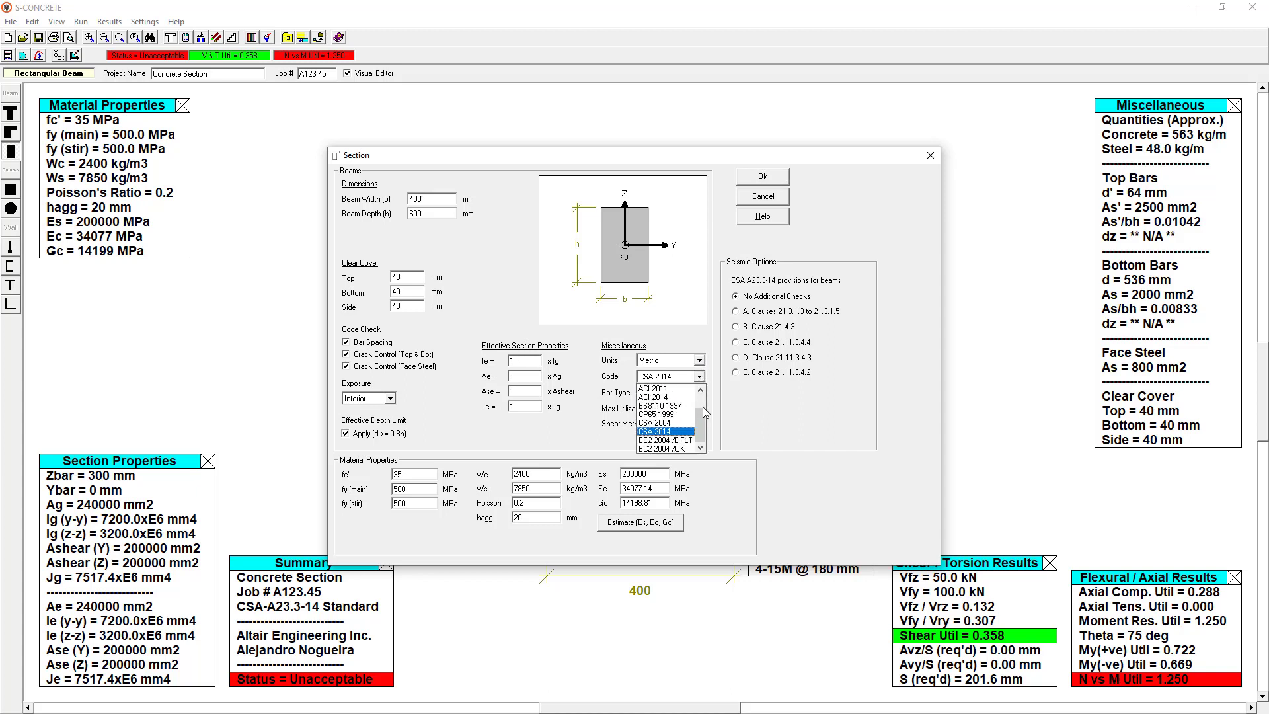
click(661, 432)
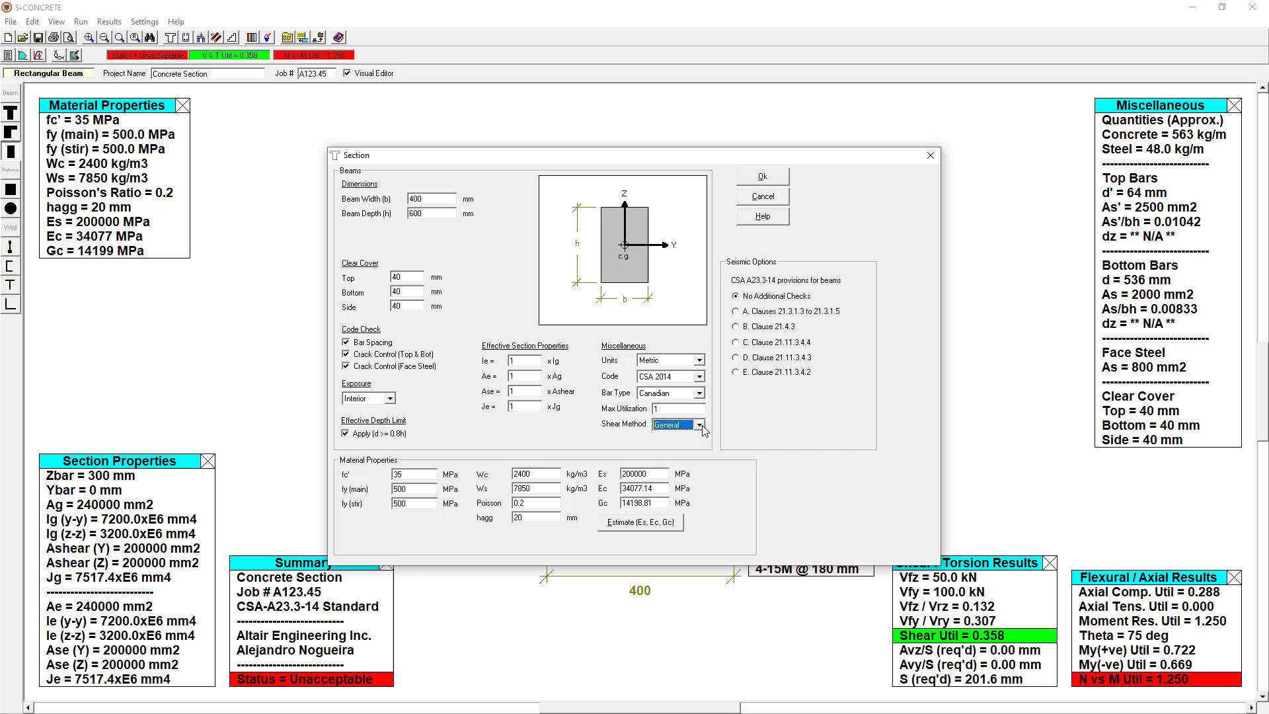
mouse_move(711, 400)
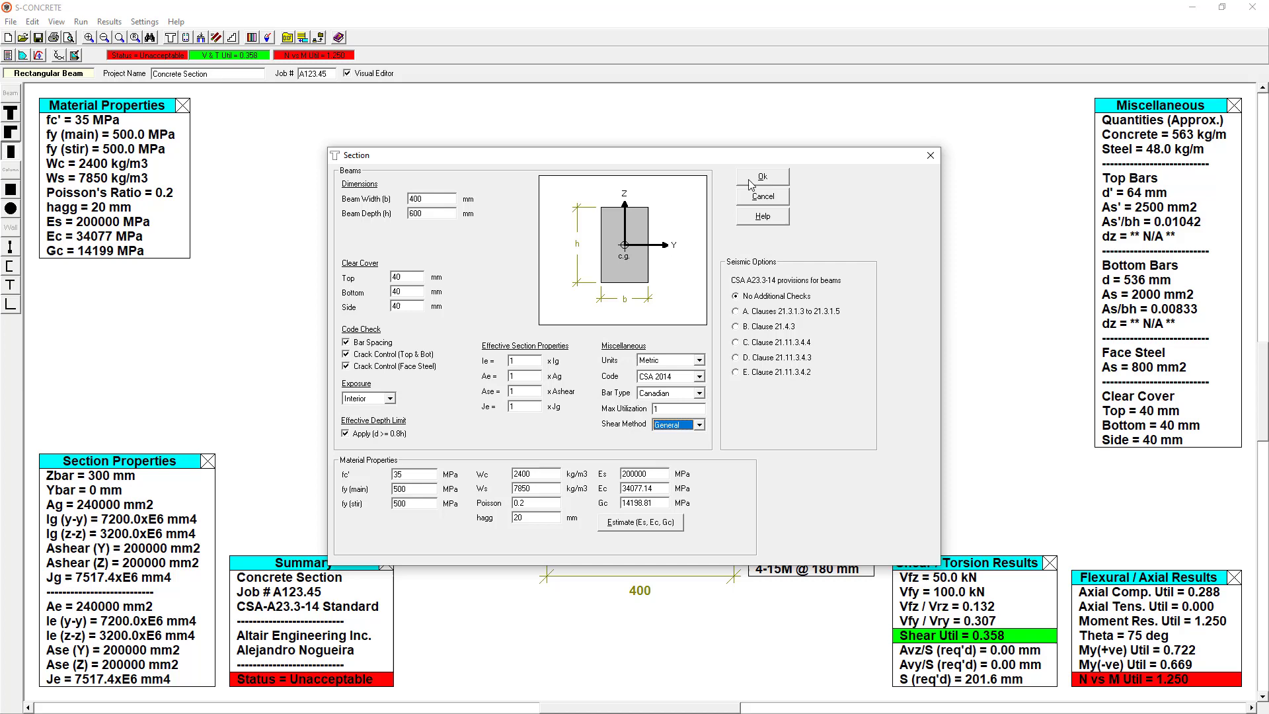
click(760, 177)
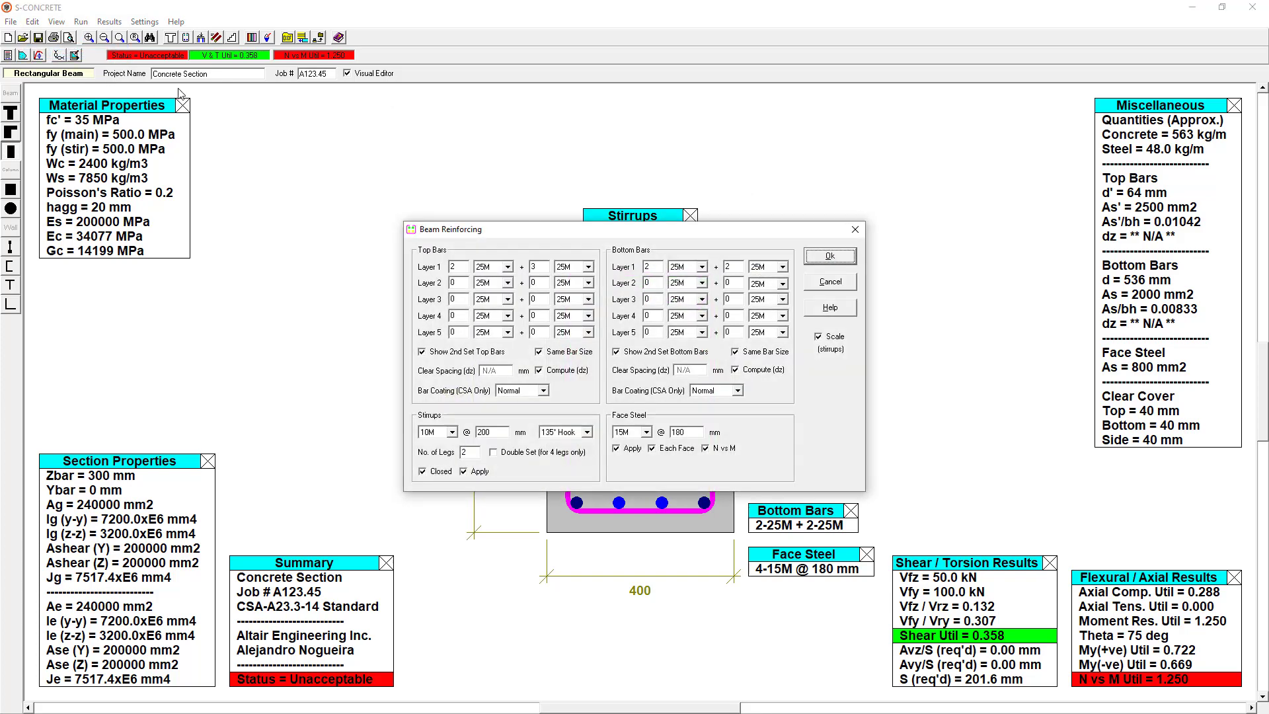
mouse_move(538, 232)
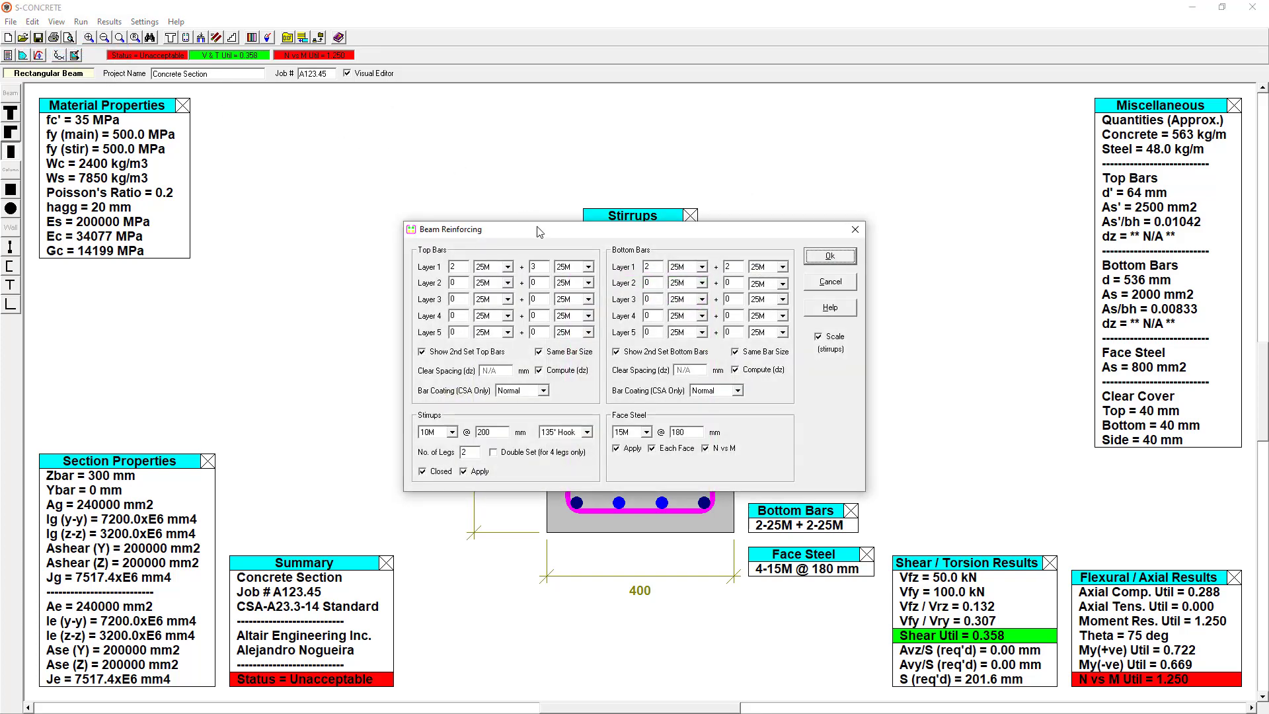
mouse_move(500, 468)
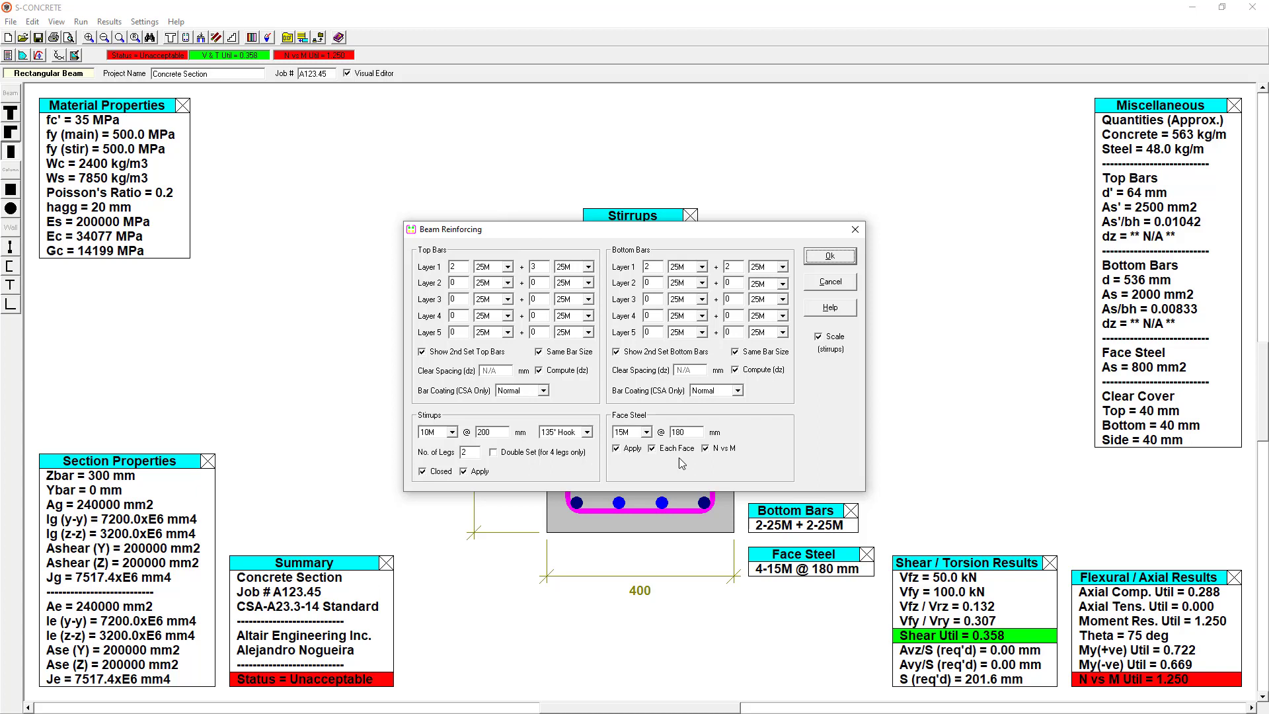
mouse_move(595, 288)
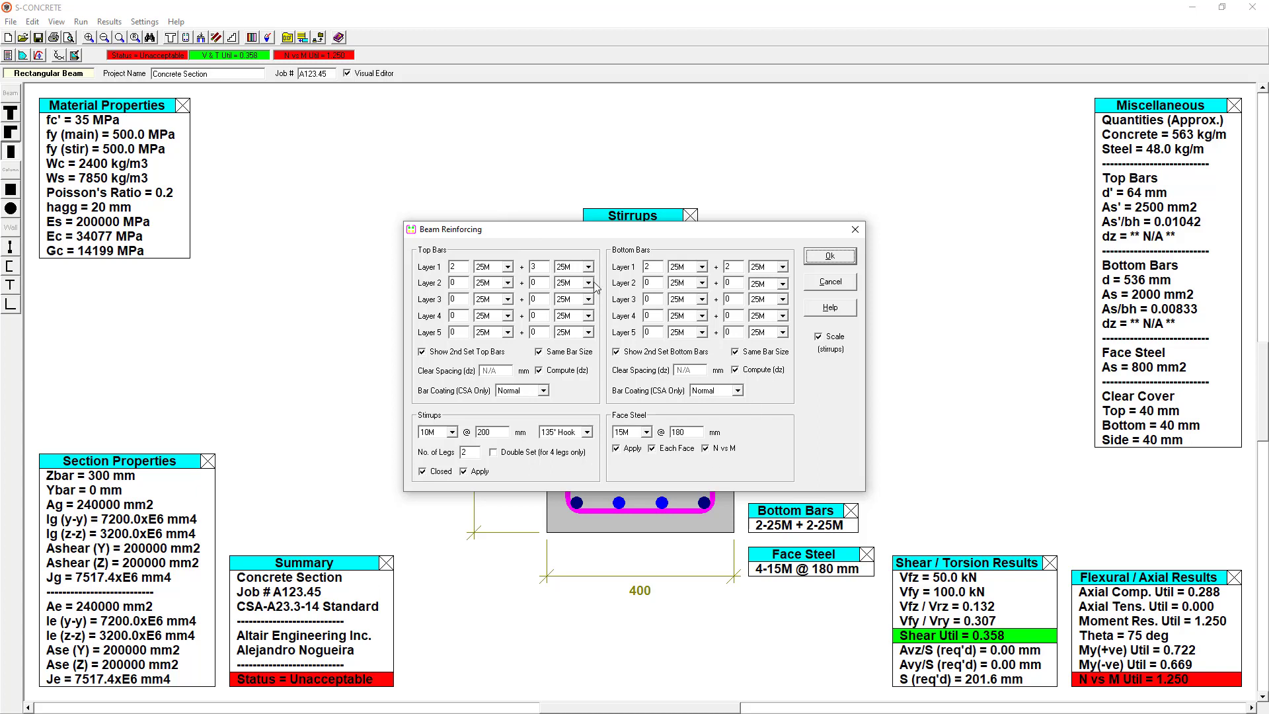
mouse_move(639, 264)
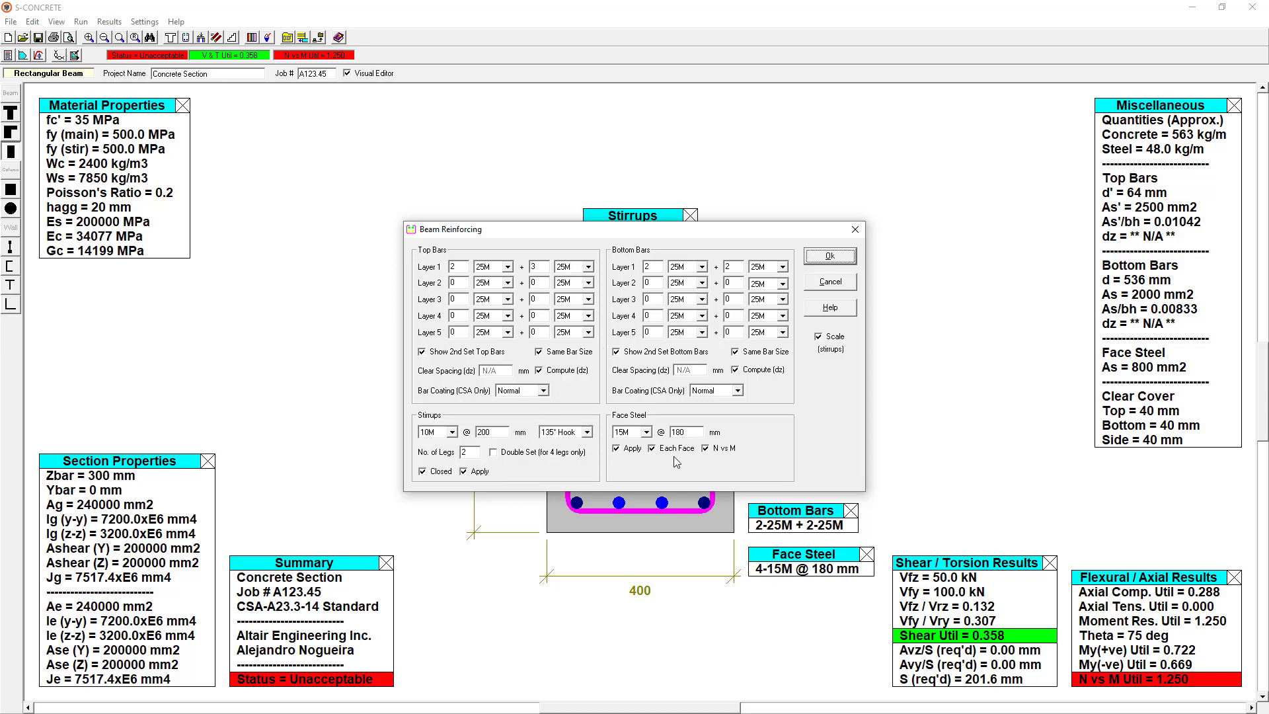
click(828, 256)
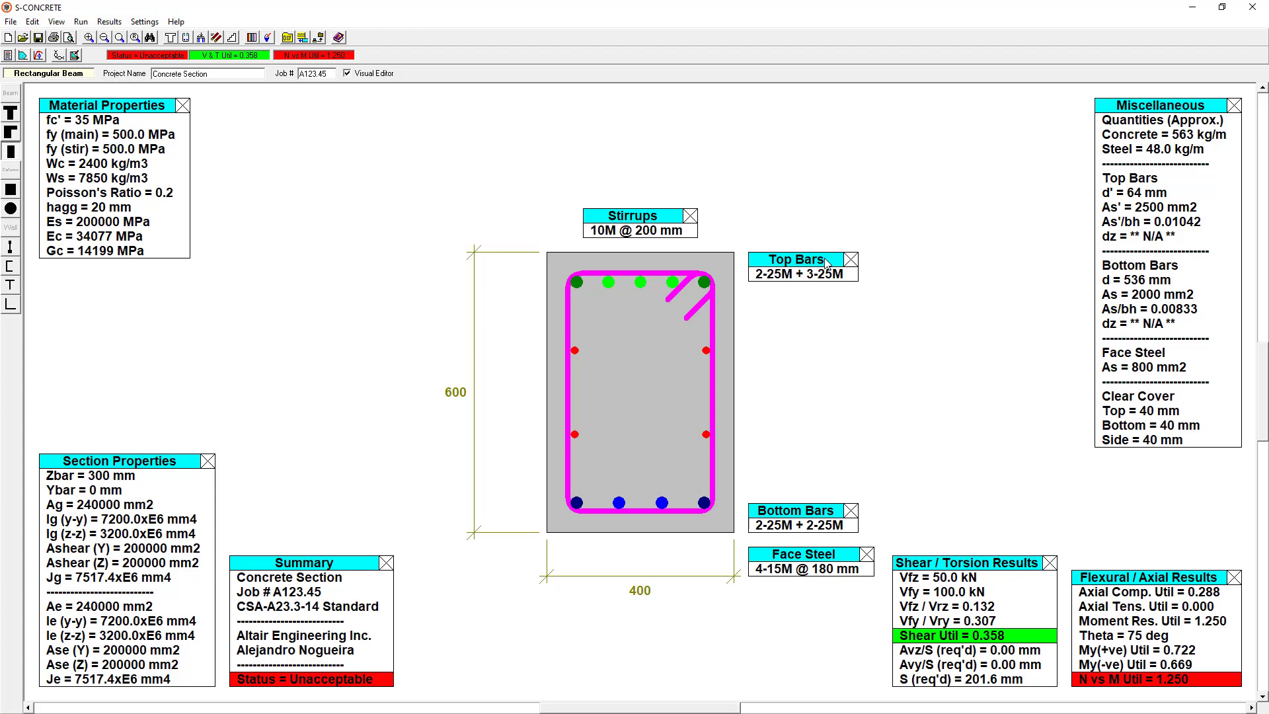
mouse_move(845, 238)
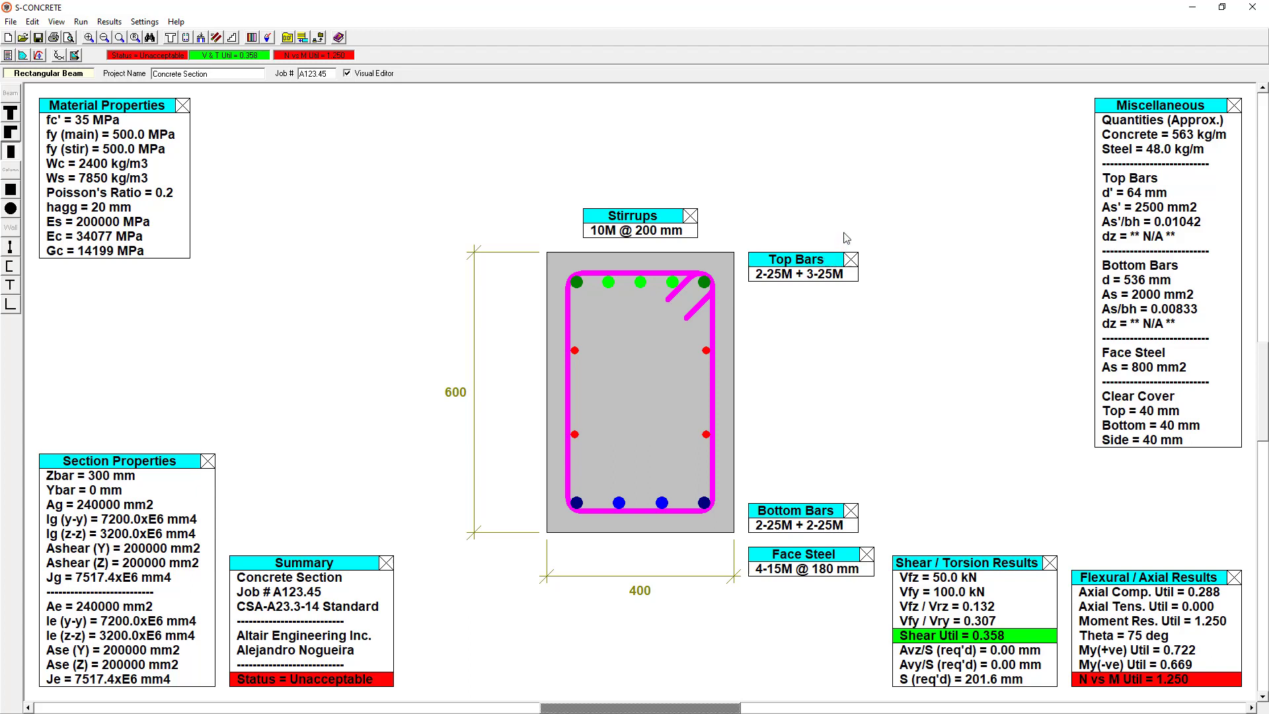
mouse_move(736, 393)
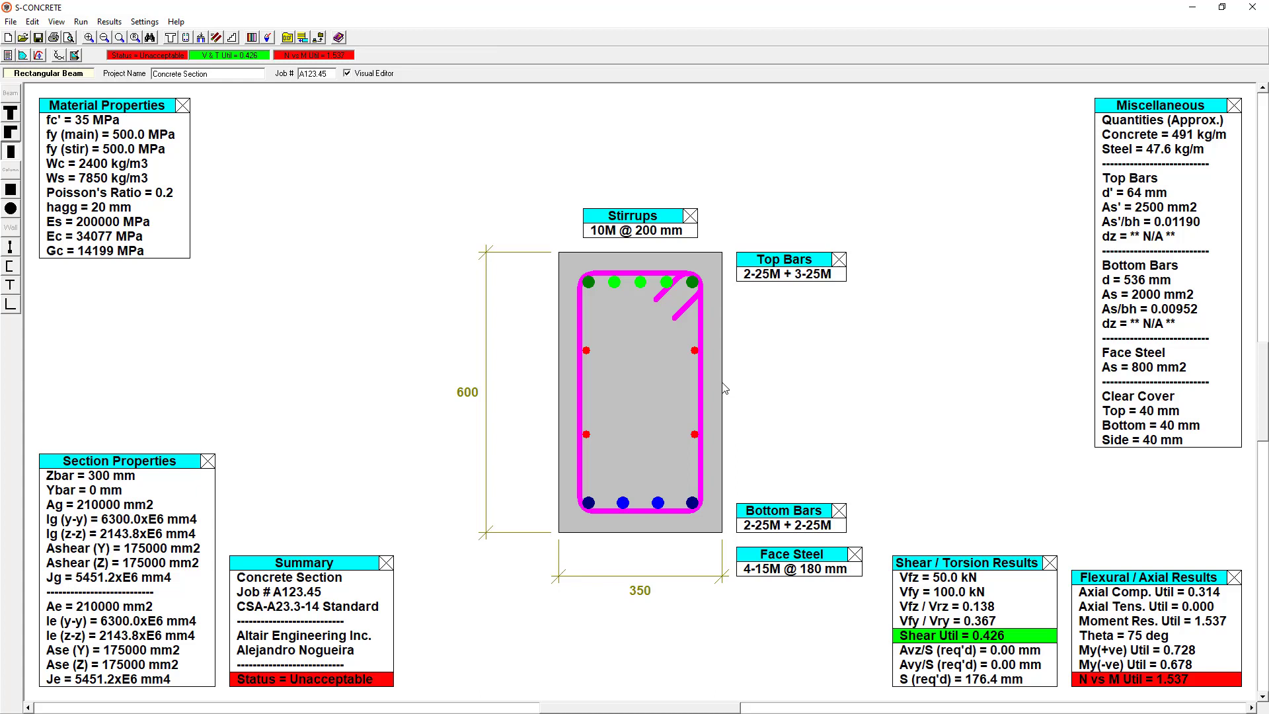
mouse_move(670, 346)
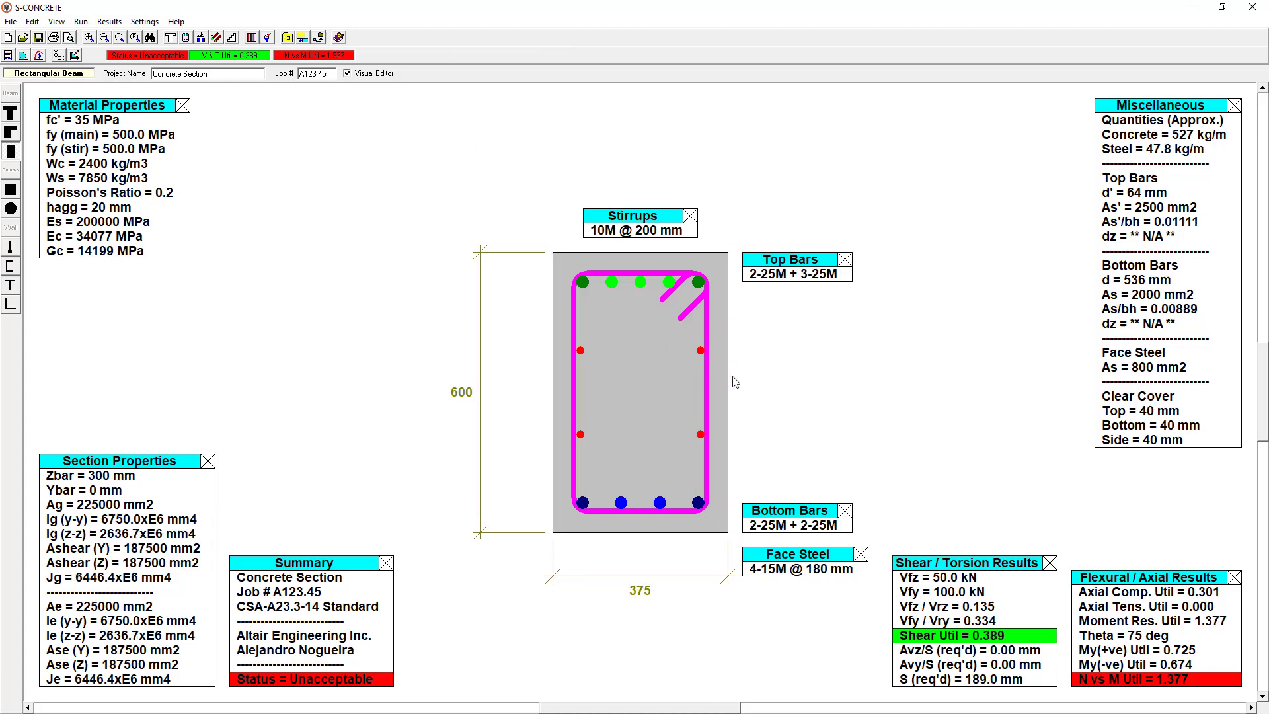
mouse_move(635, 524)
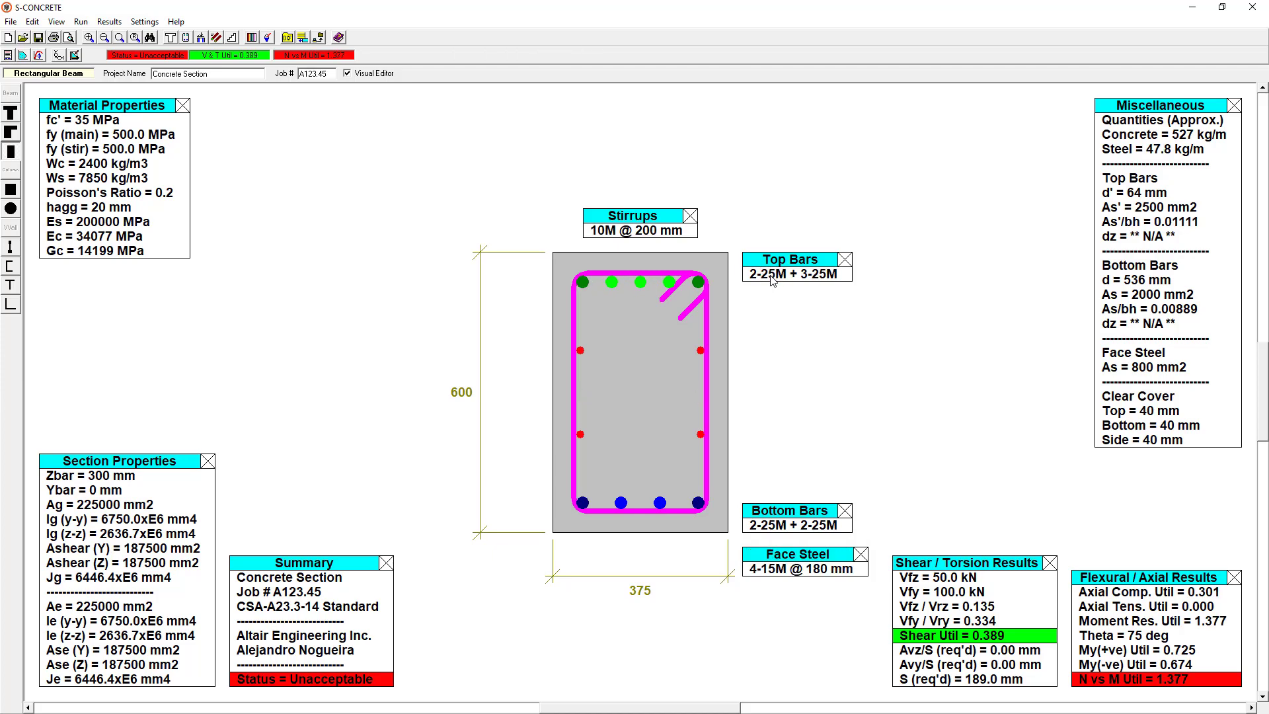
Step: Review the results report's messages and N vs M results, then close it
click(109, 21)
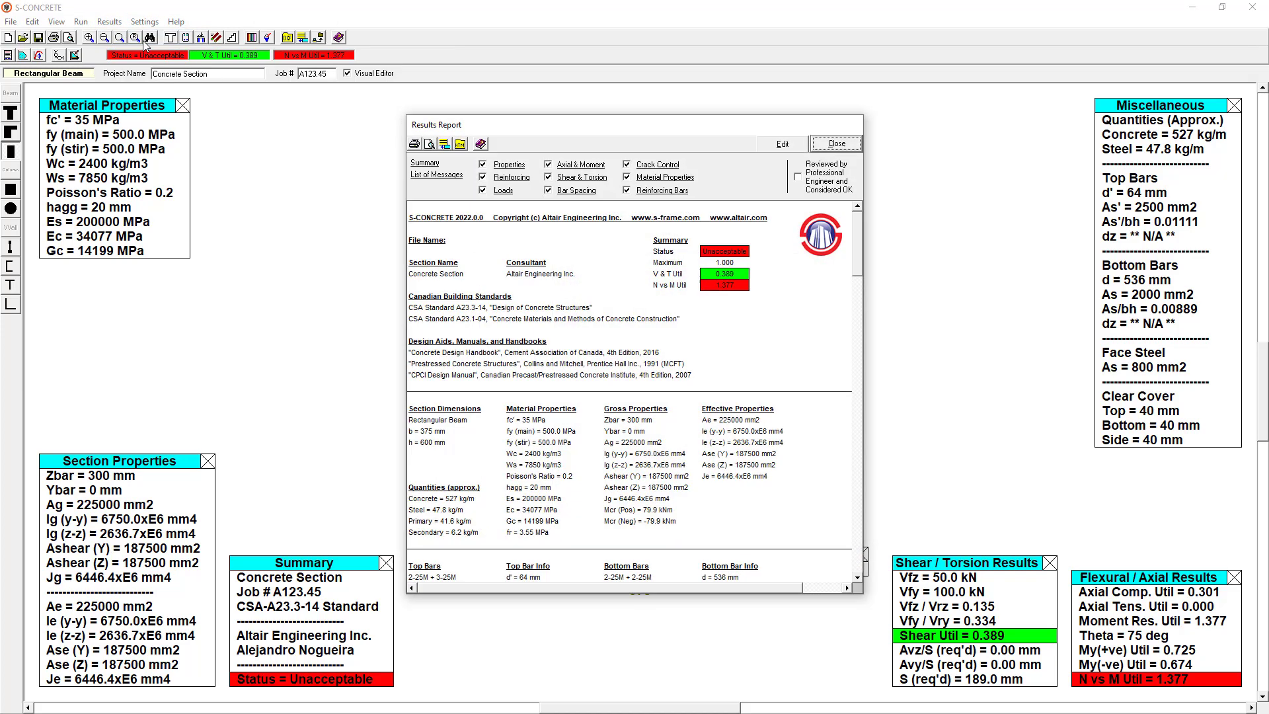
mouse_move(646, 232)
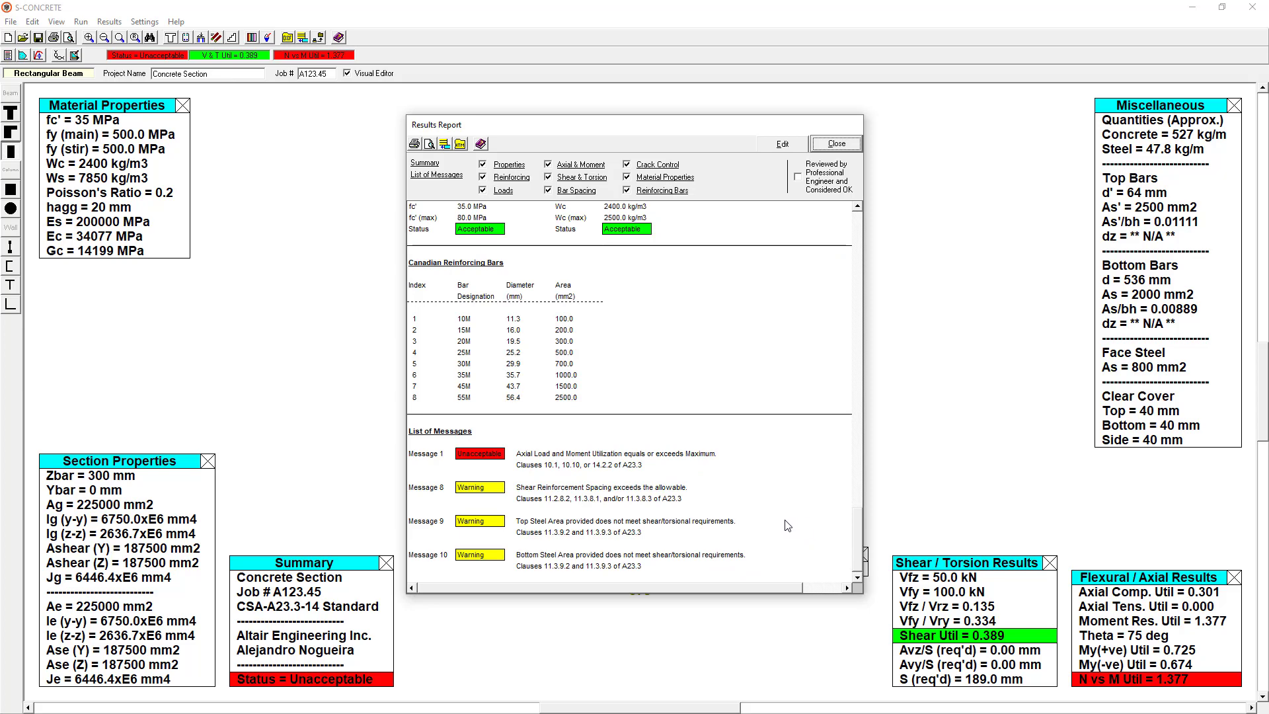
mouse_move(767, 530)
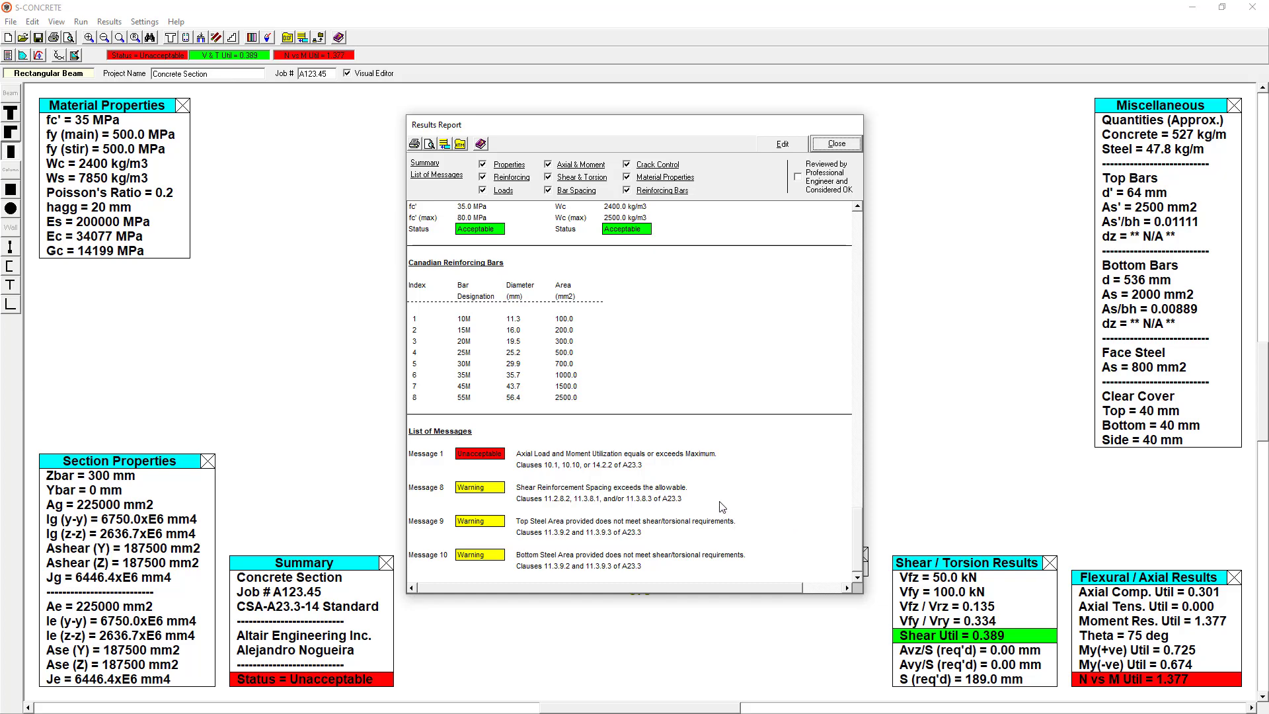
mouse_move(671, 473)
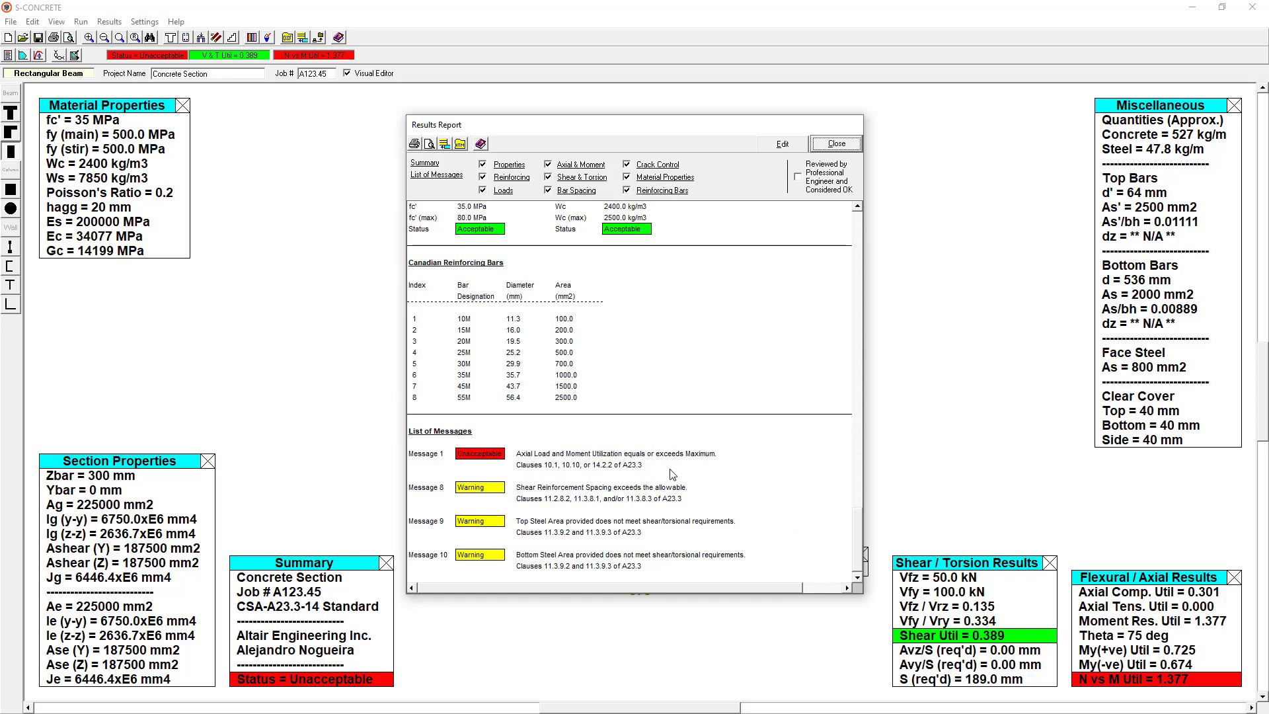
mouse_move(722, 510)
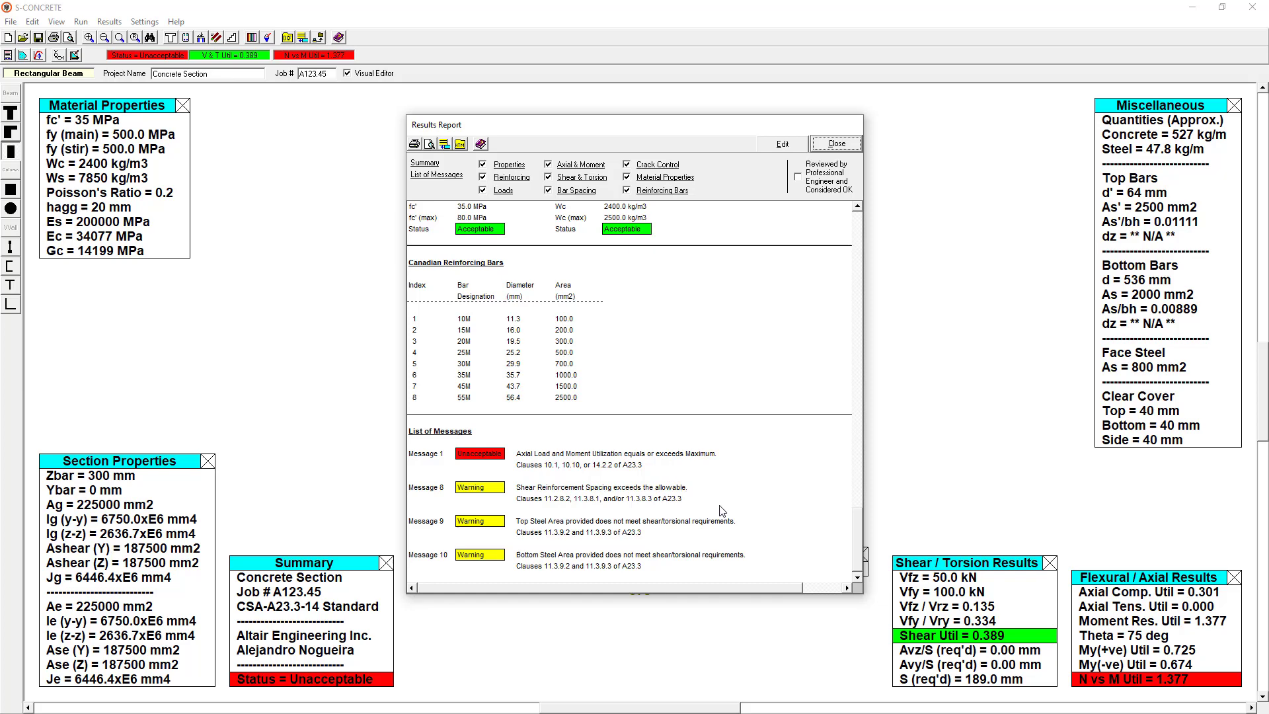
mouse_move(828, 428)
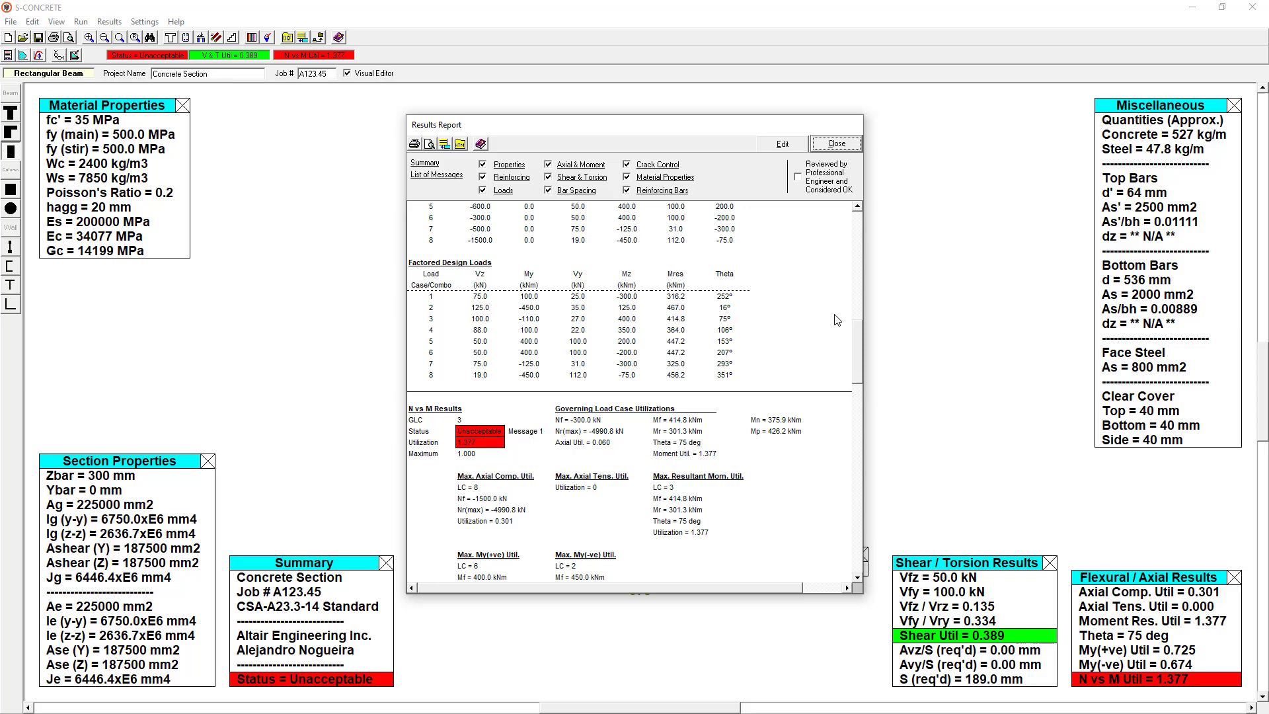
click(834, 144)
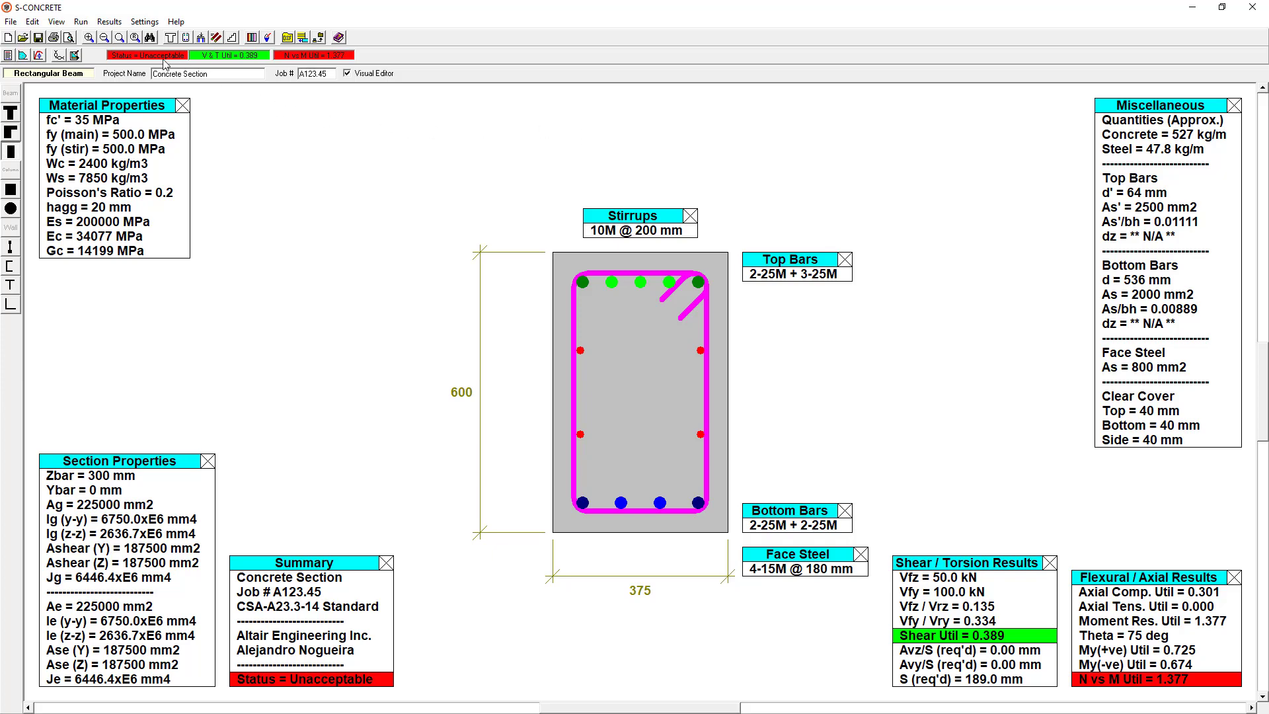
Step: Set the top and bottom bar minimums to 20M and the stirrup maximum to 15M
click(80, 22)
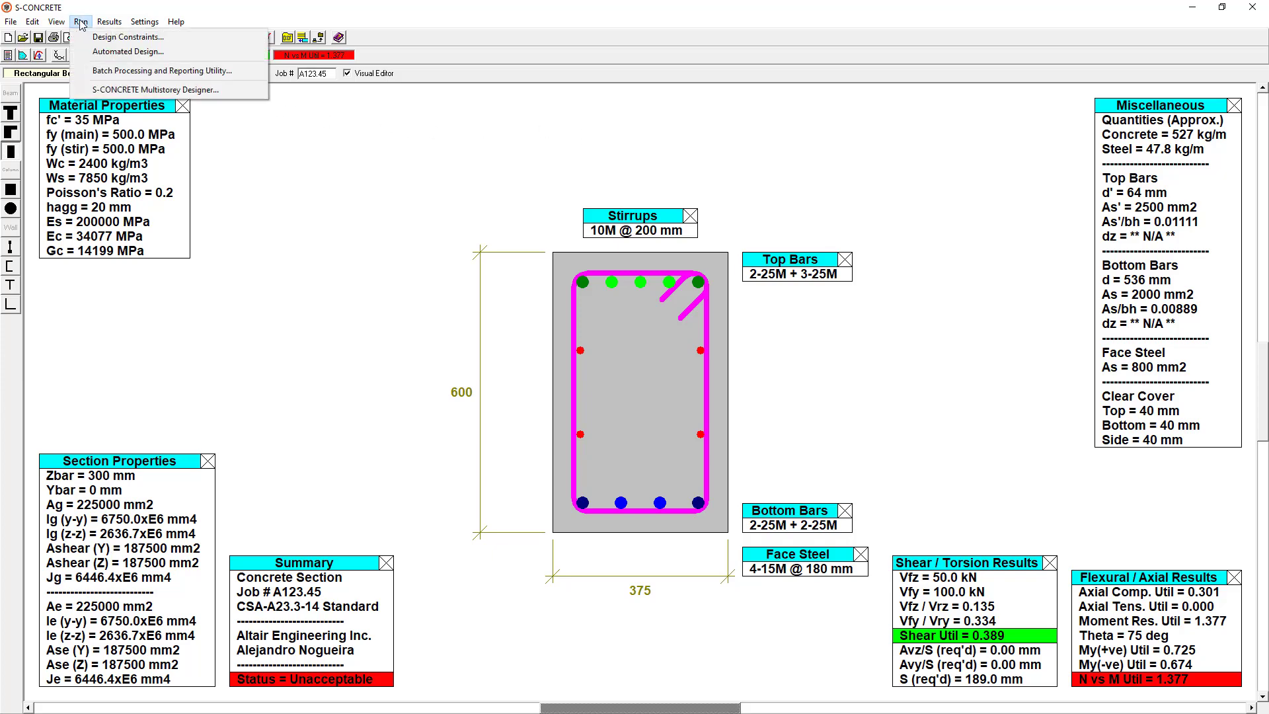
click(127, 36)
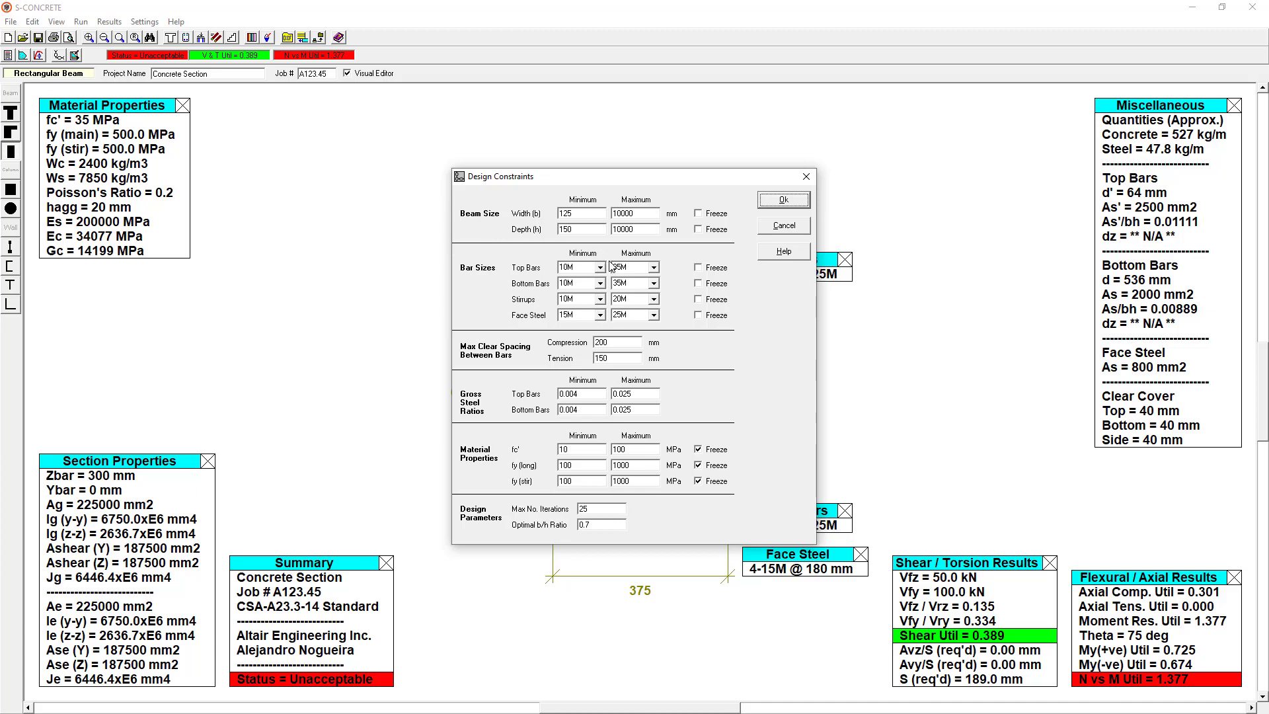
mouse_move(703, 299)
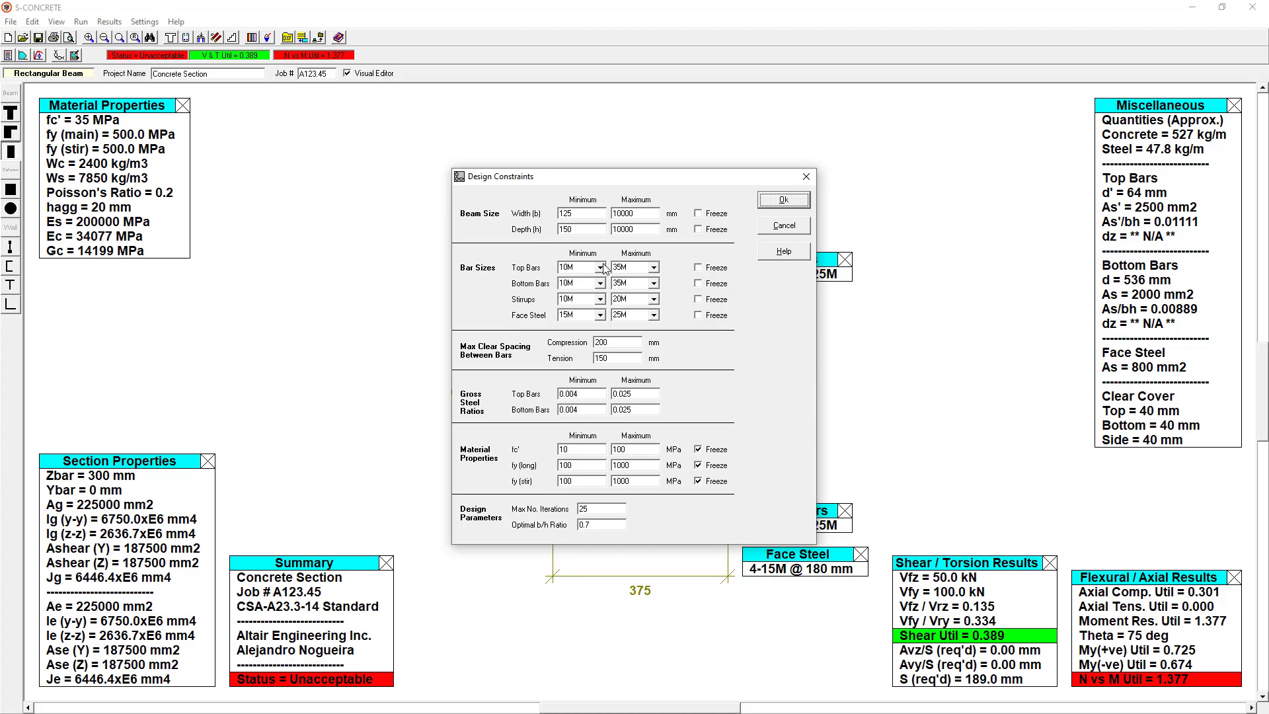
click(575, 267)
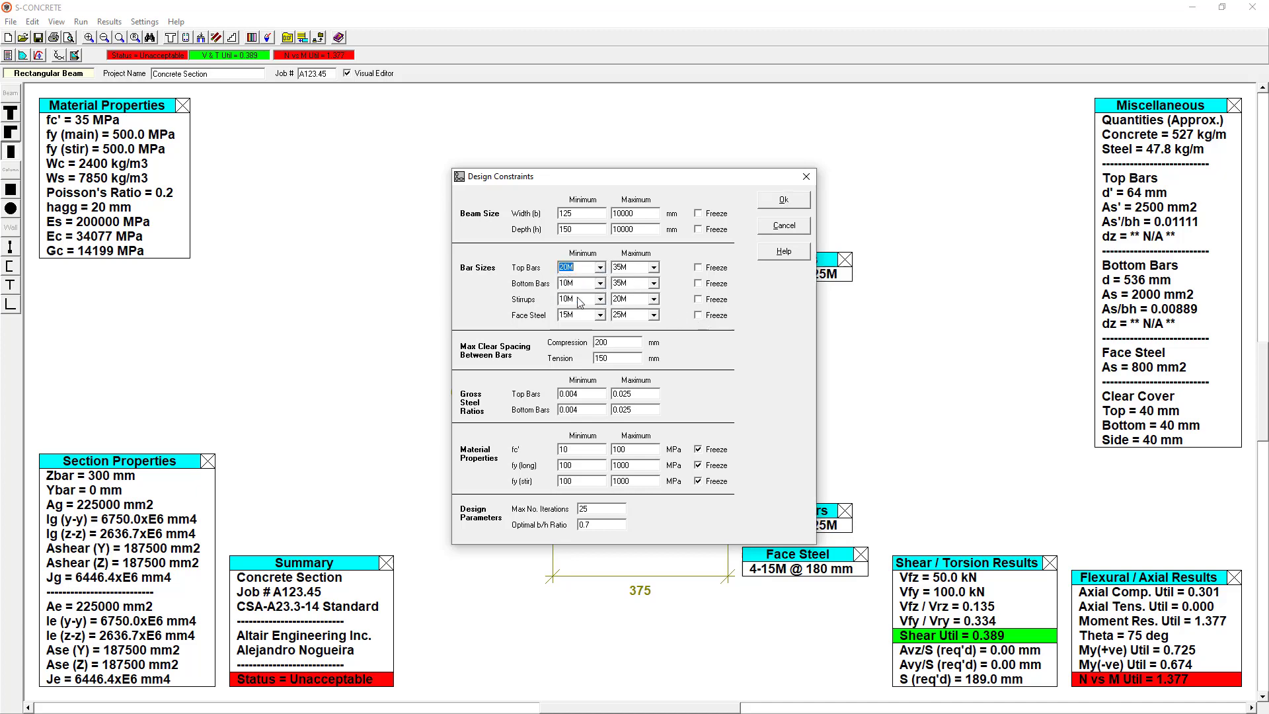
click(597, 282)
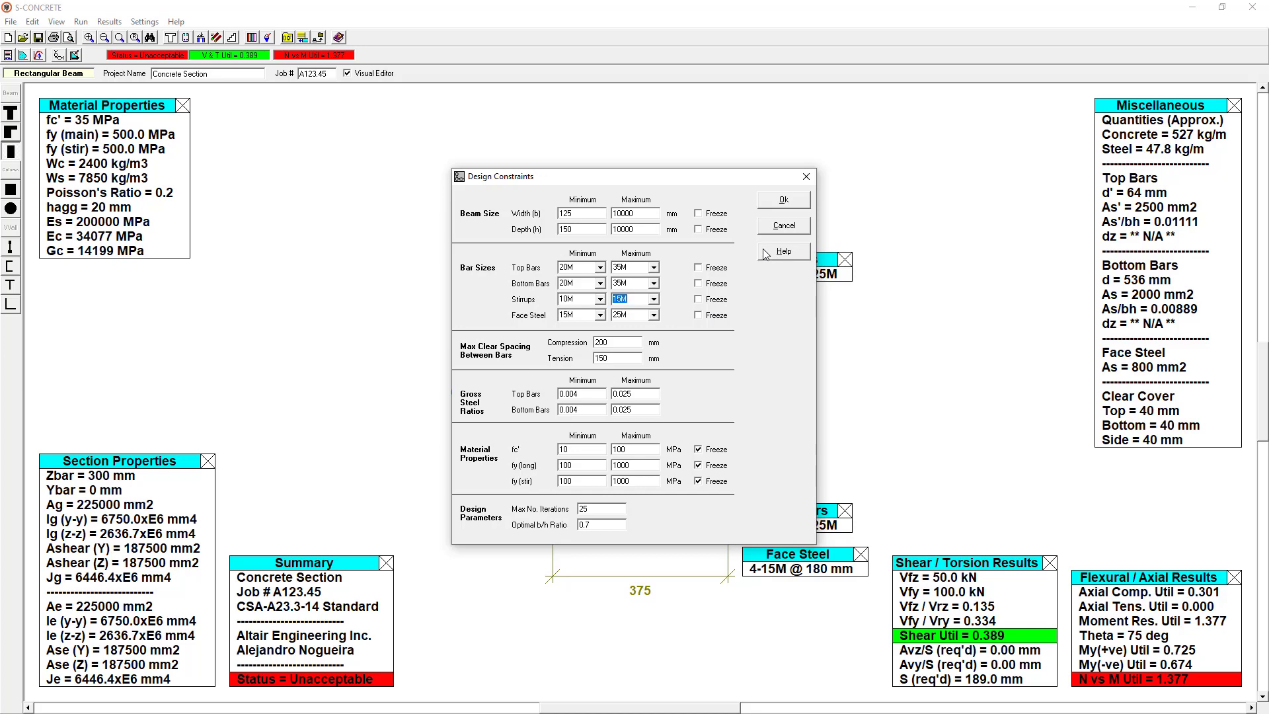
click(782, 199)
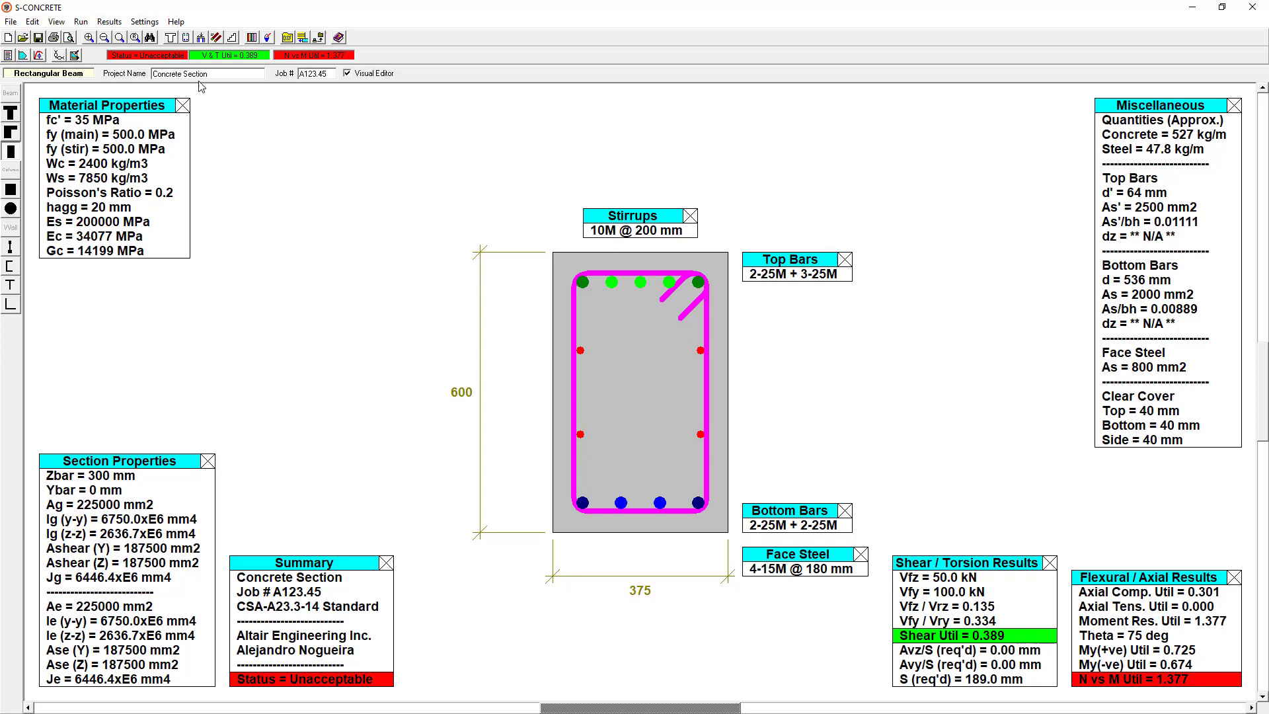
Step: Auto-design and accept 35M top and bottom bars with 10M stirrups at 175 mm
click(80, 21)
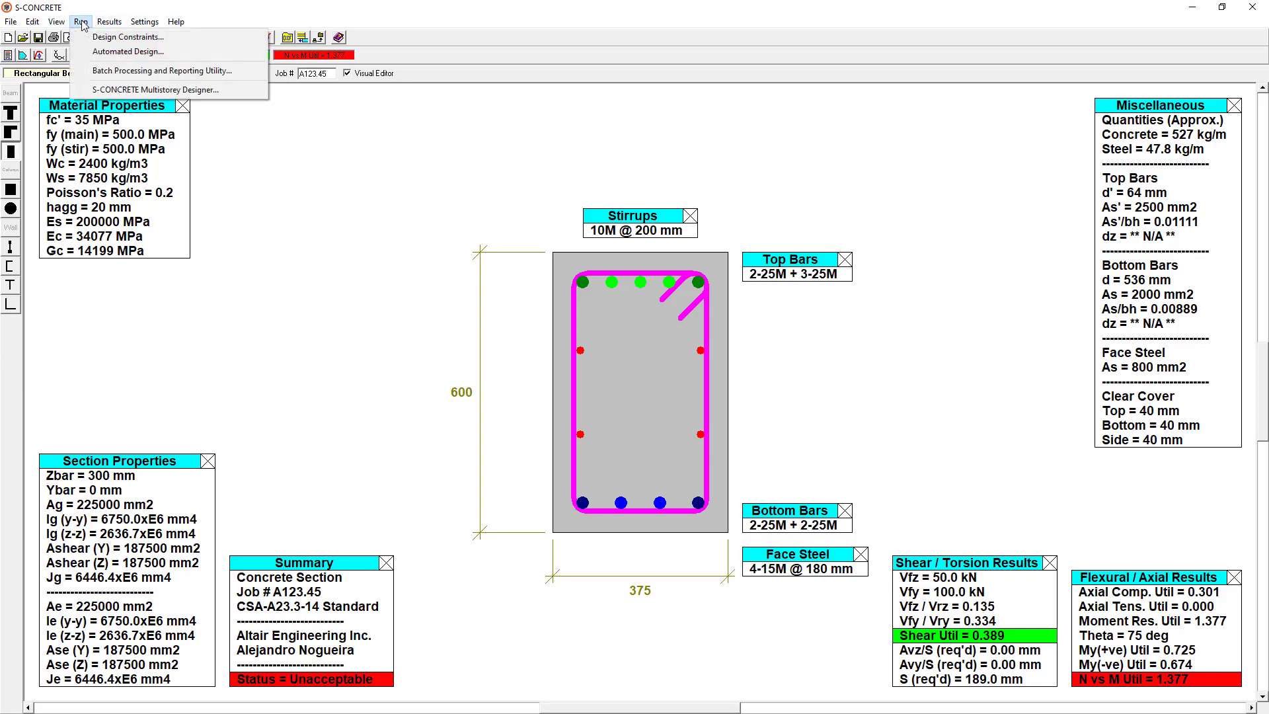
click(128, 51)
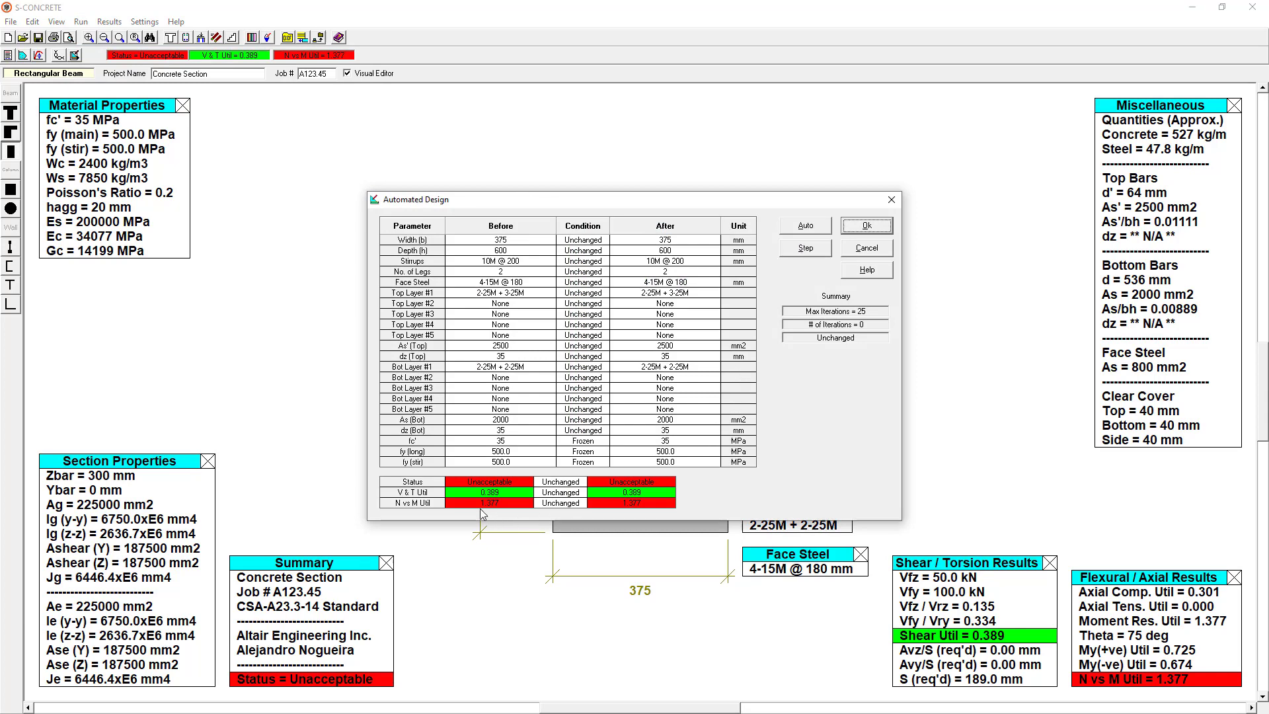
mouse_move(645, 519)
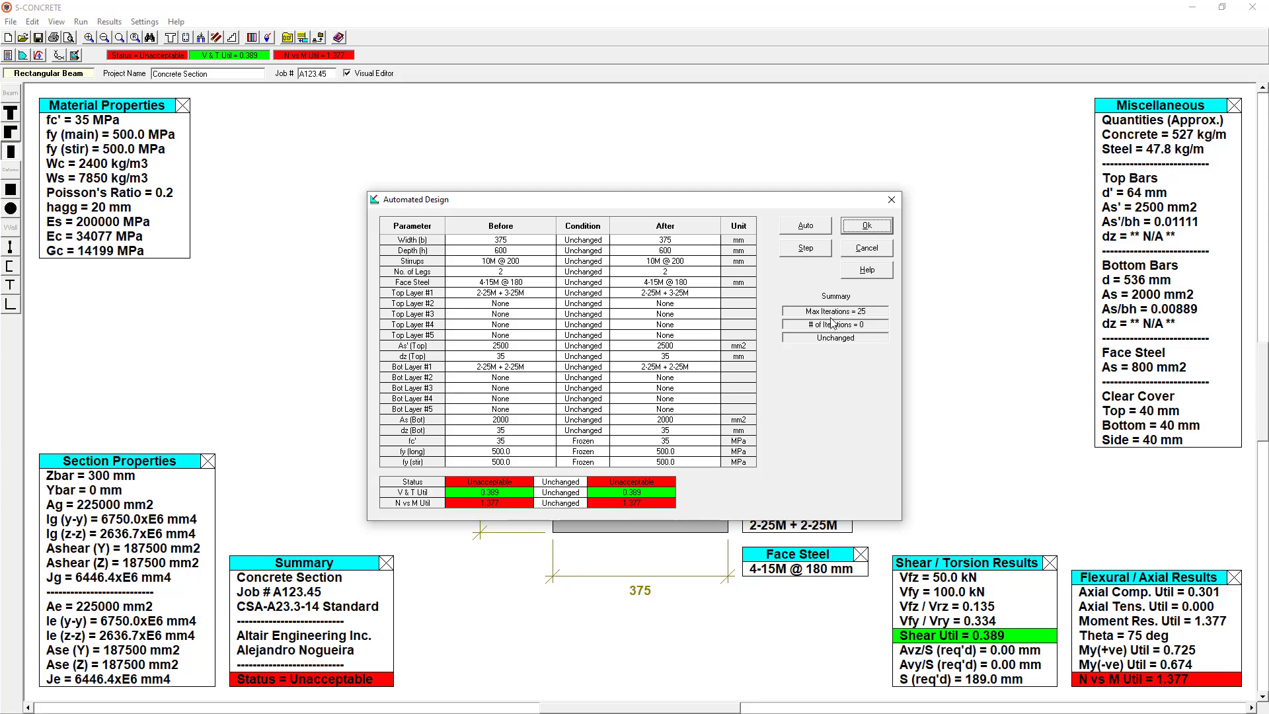
mouse_move(883, 331)
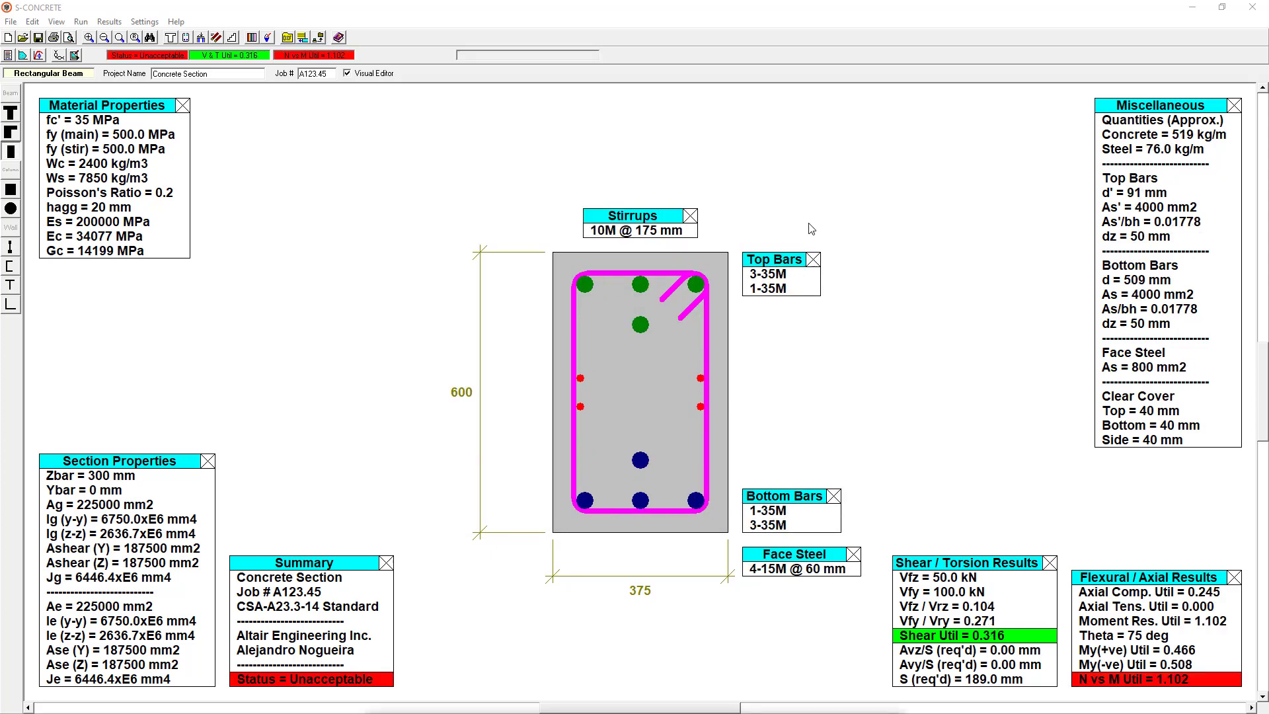
click(804, 226)
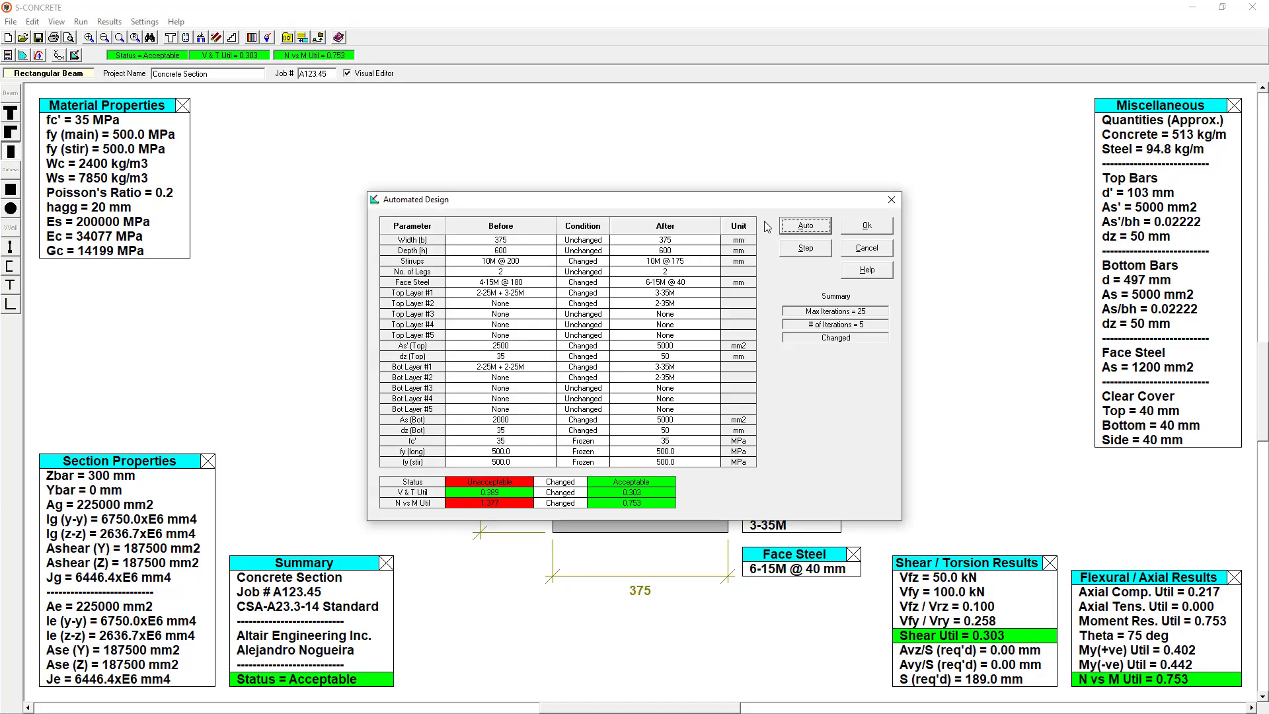
mouse_move(870, 335)
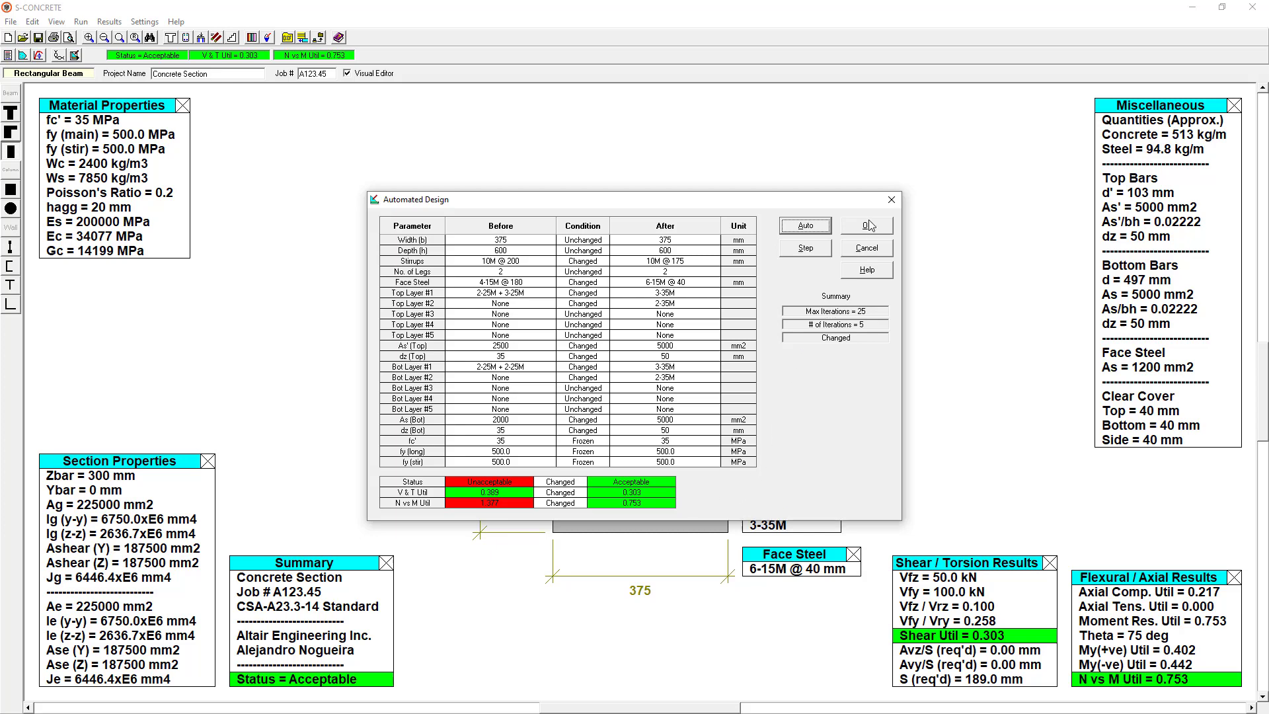
click(865, 225)
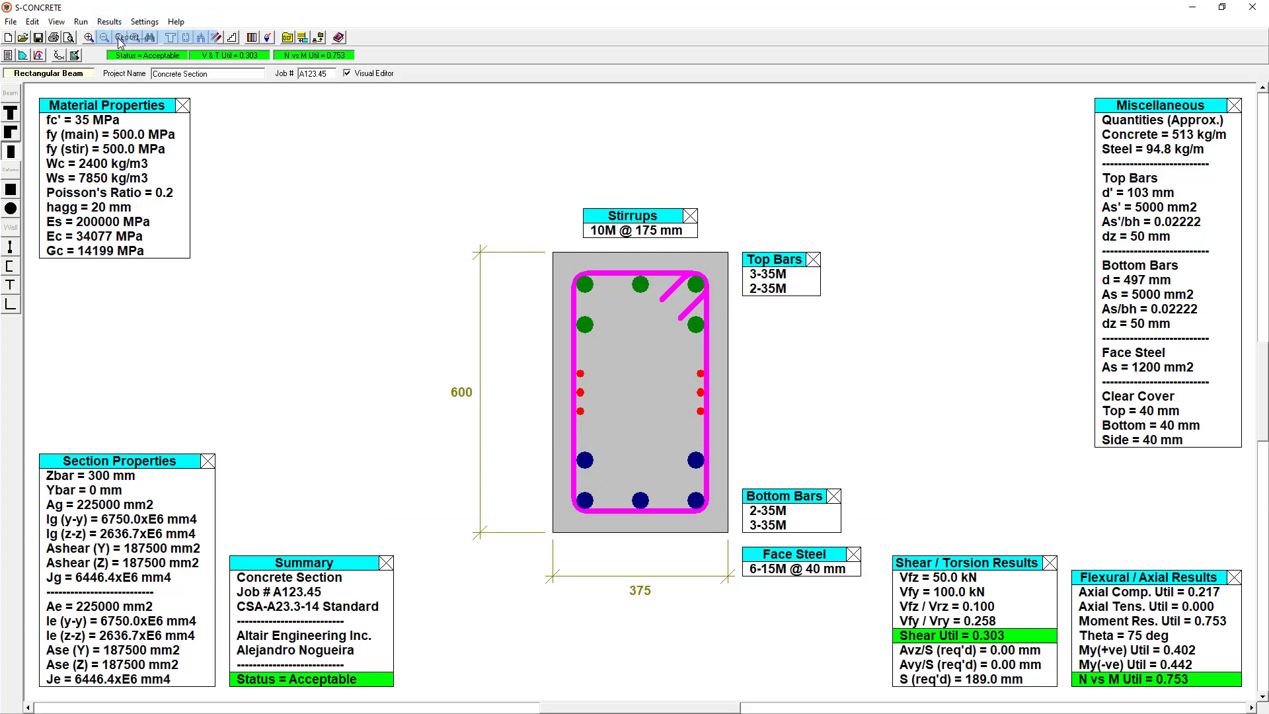
click(118, 37)
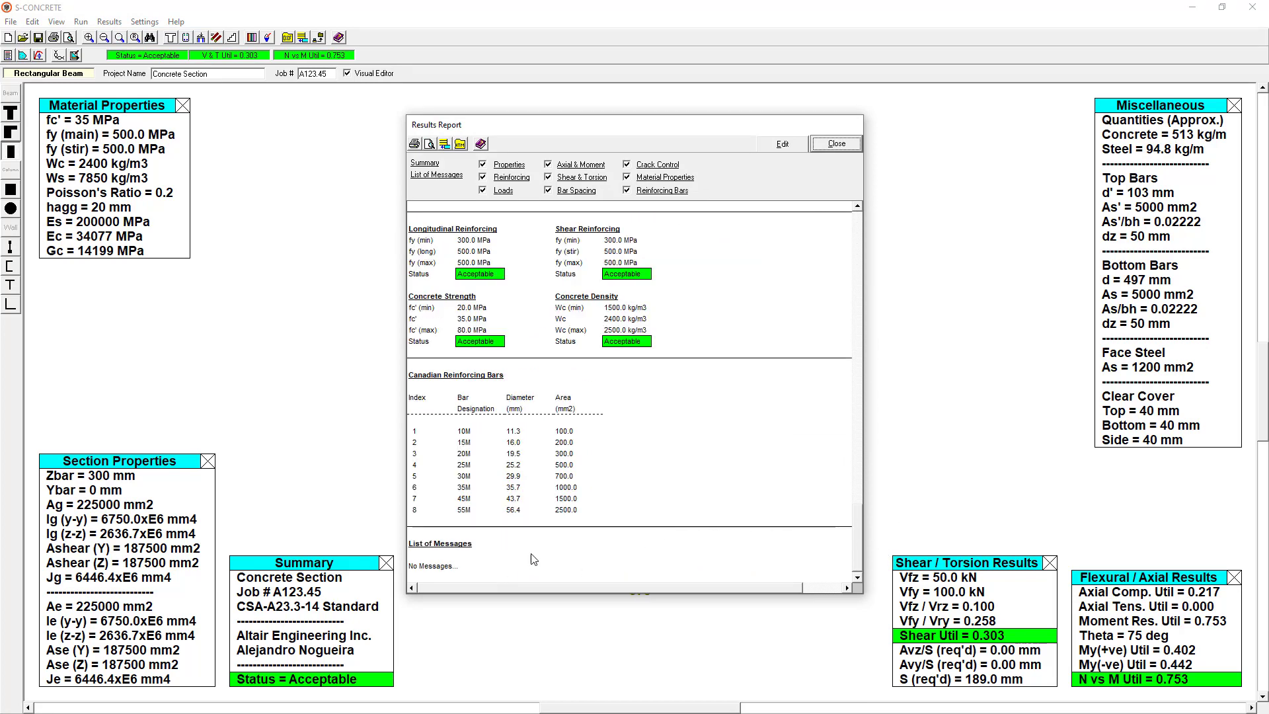
scroll(down, 3)
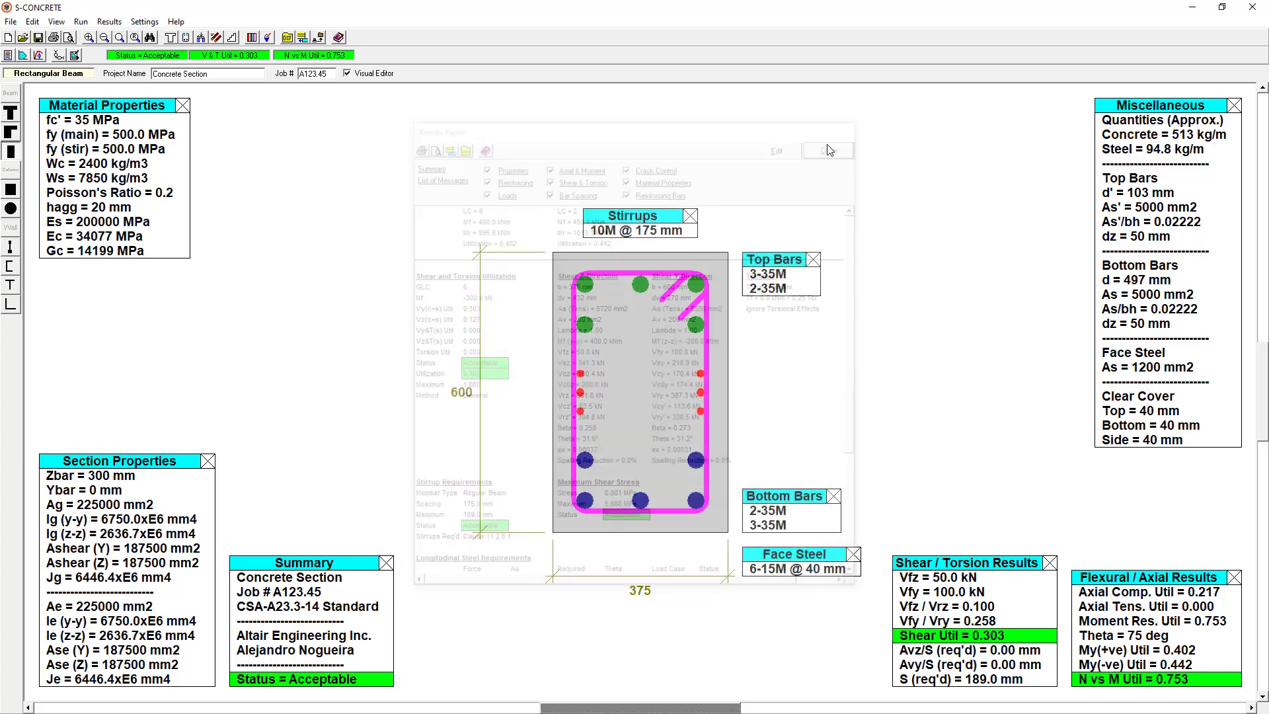
click(825, 151)
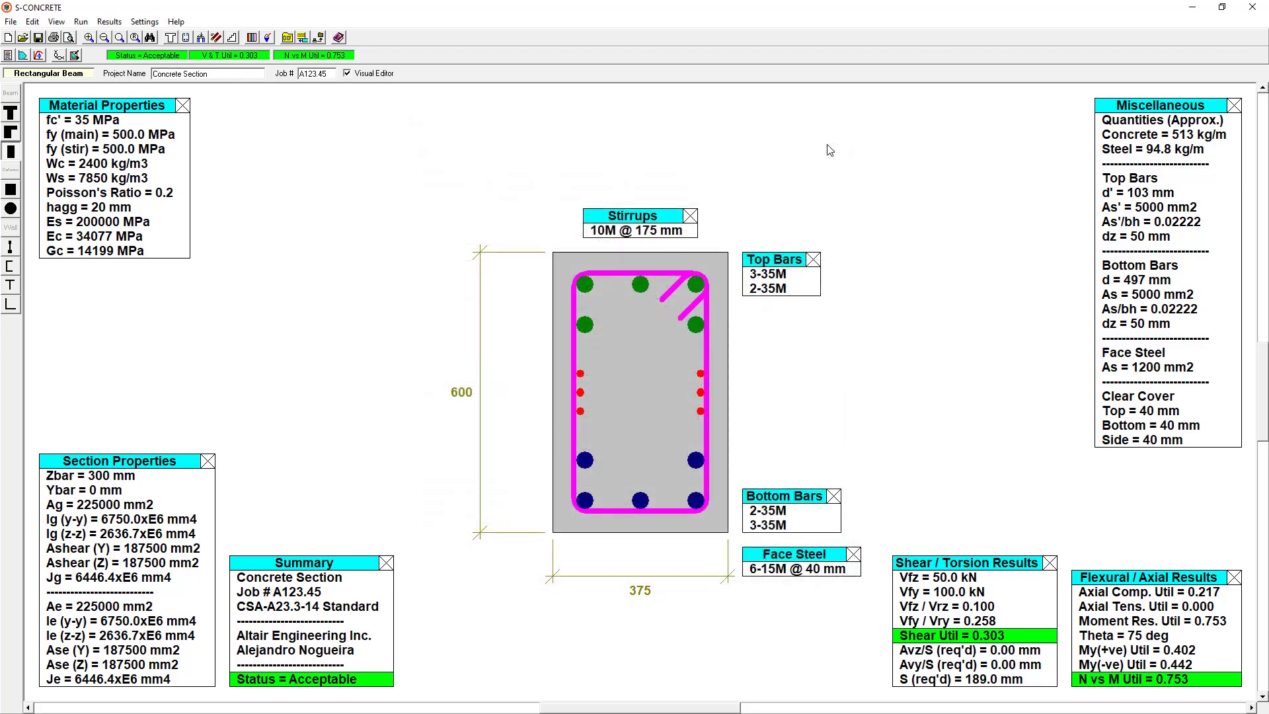
mouse_move(822, 156)
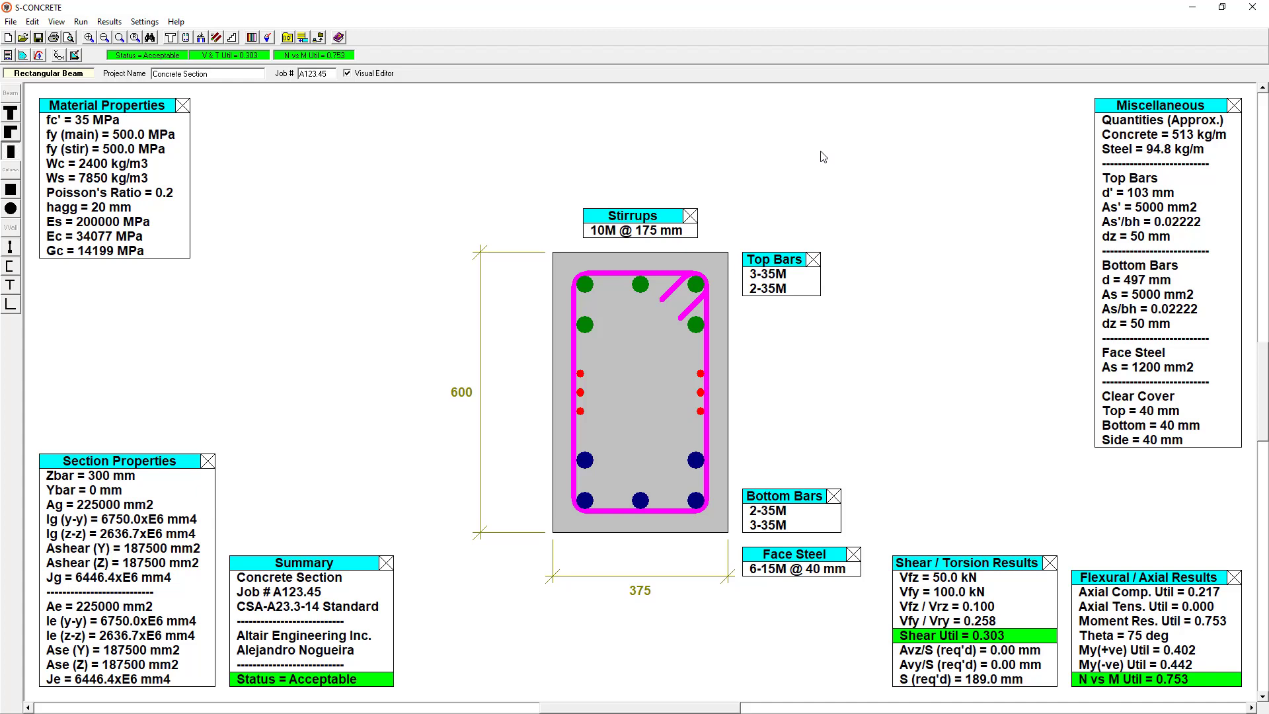
mouse_move(696, 162)
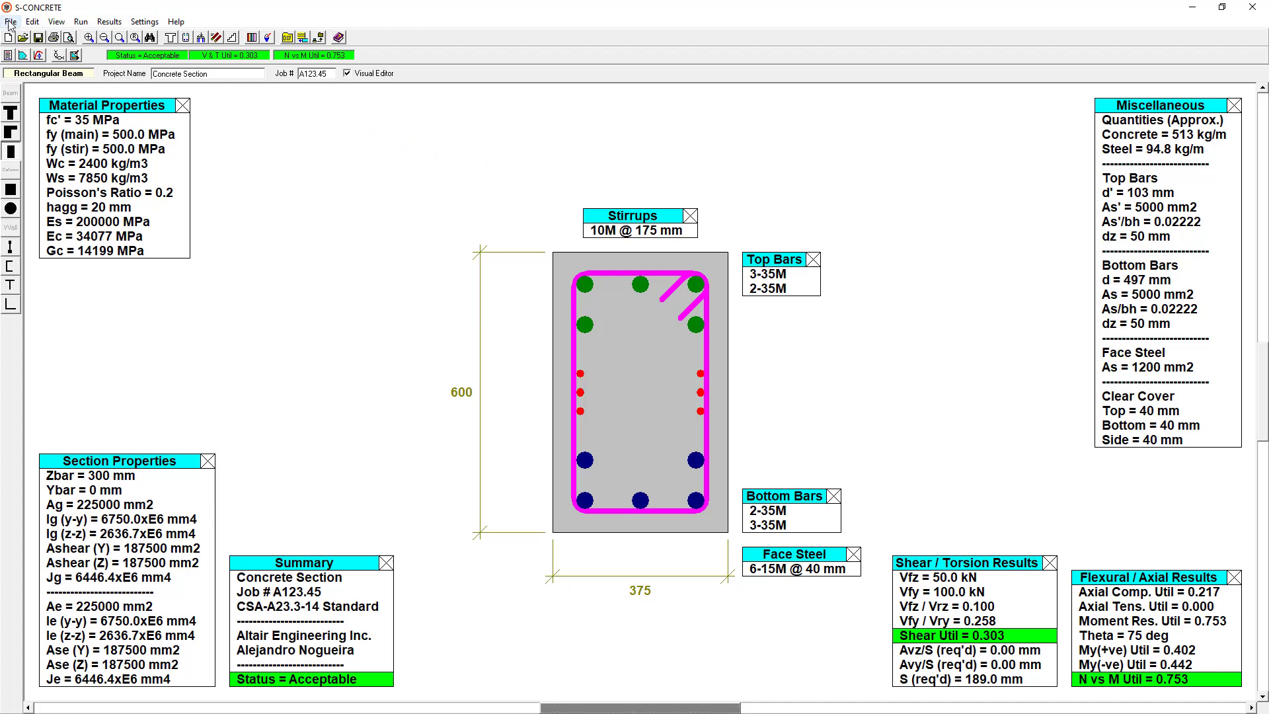
Step: Export the beam section drawing as SAMPLE.DXF and dismiss the confirmation
click(11, 21)
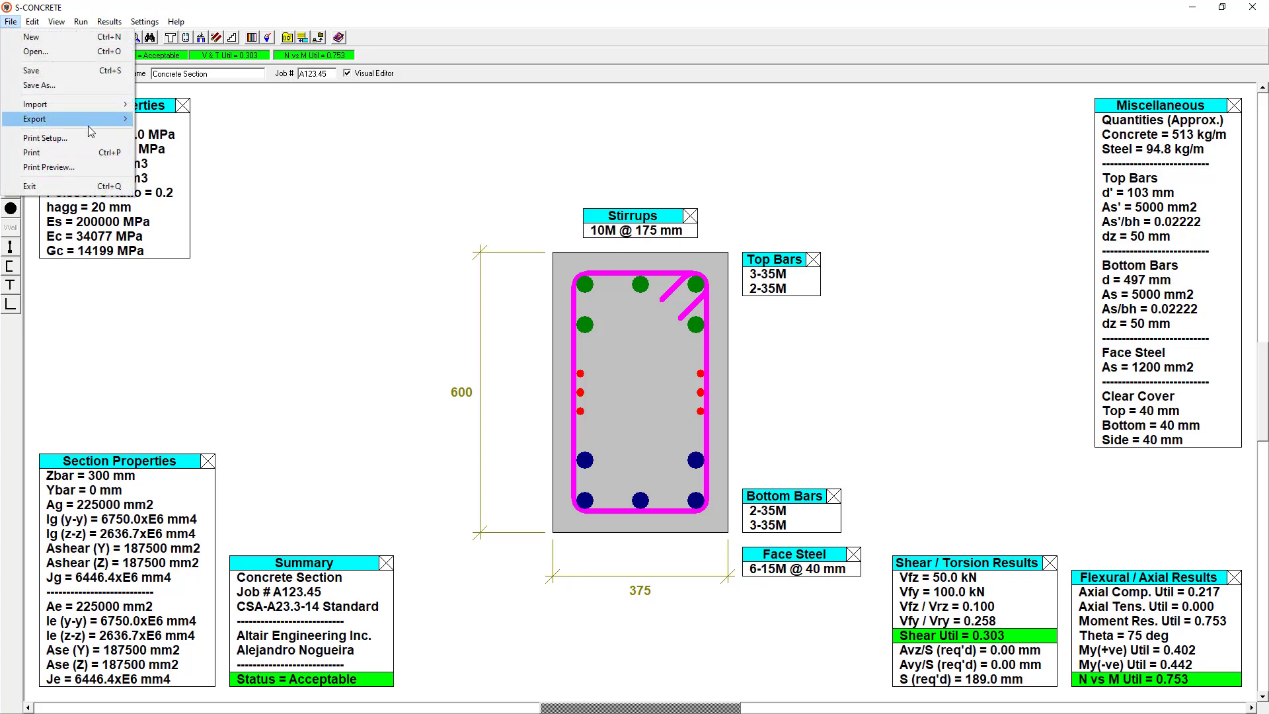
click(34, 119)
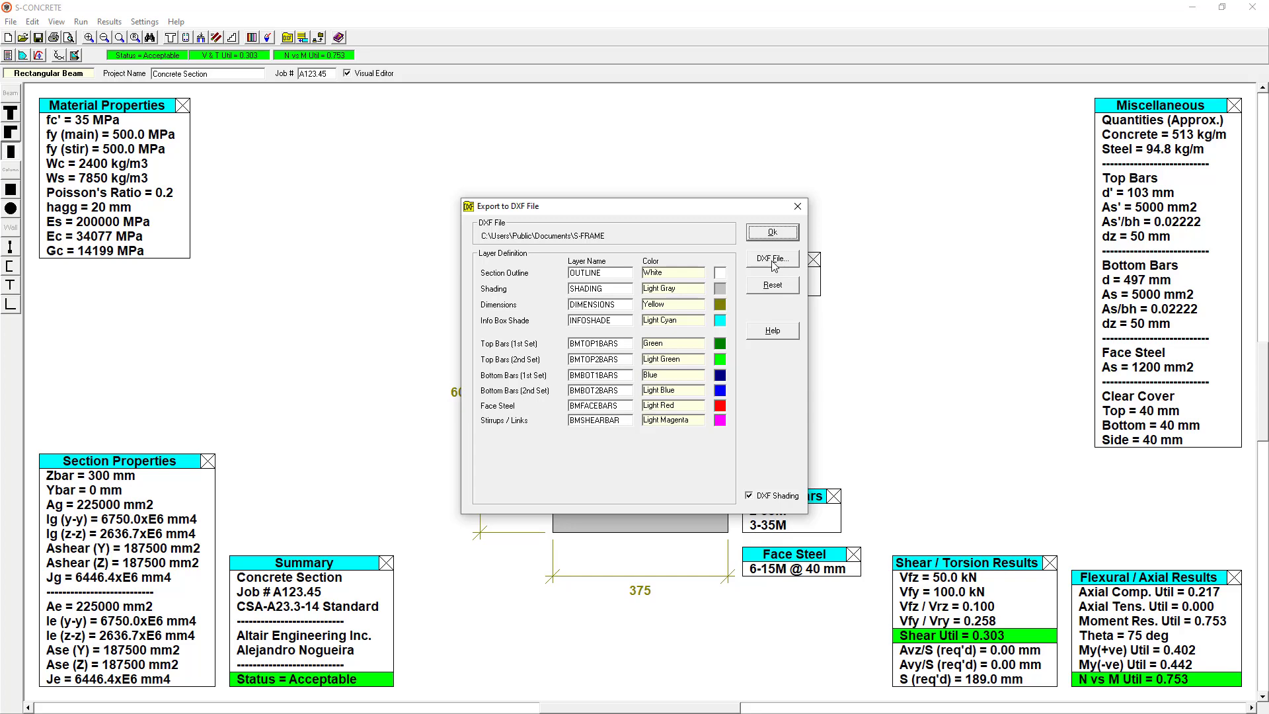
click(771, 257)
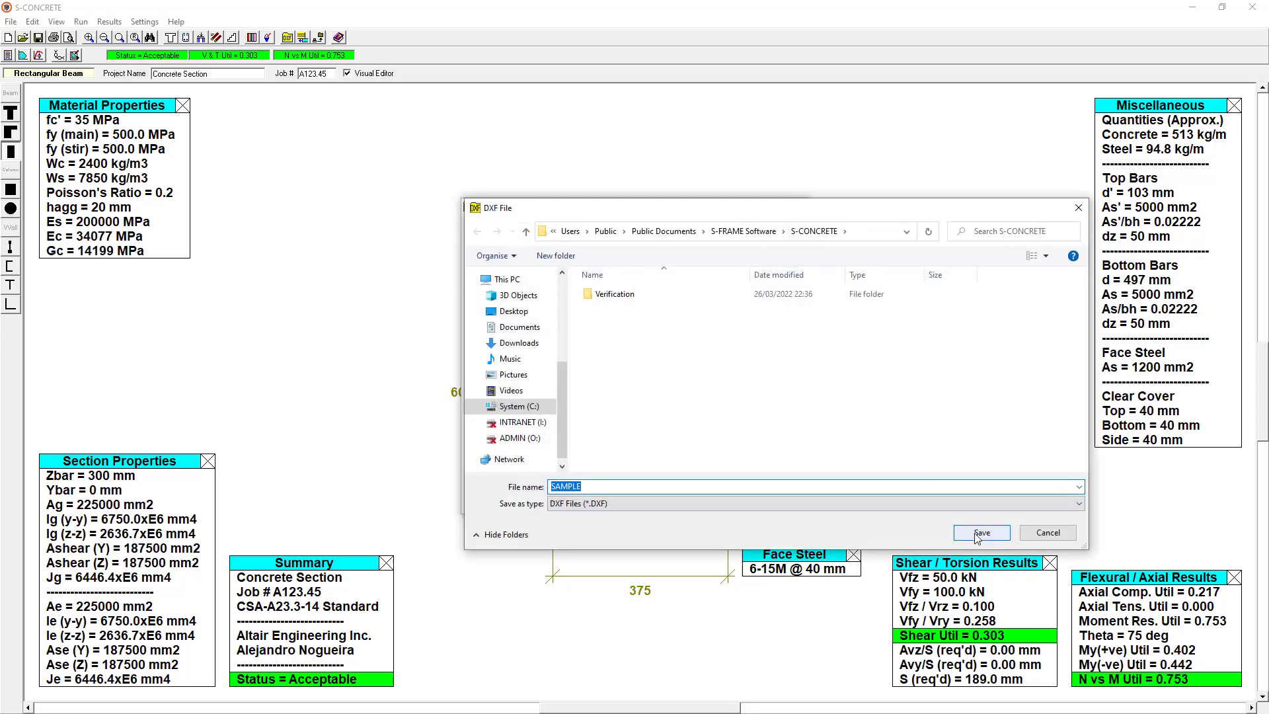
click(981, 531)
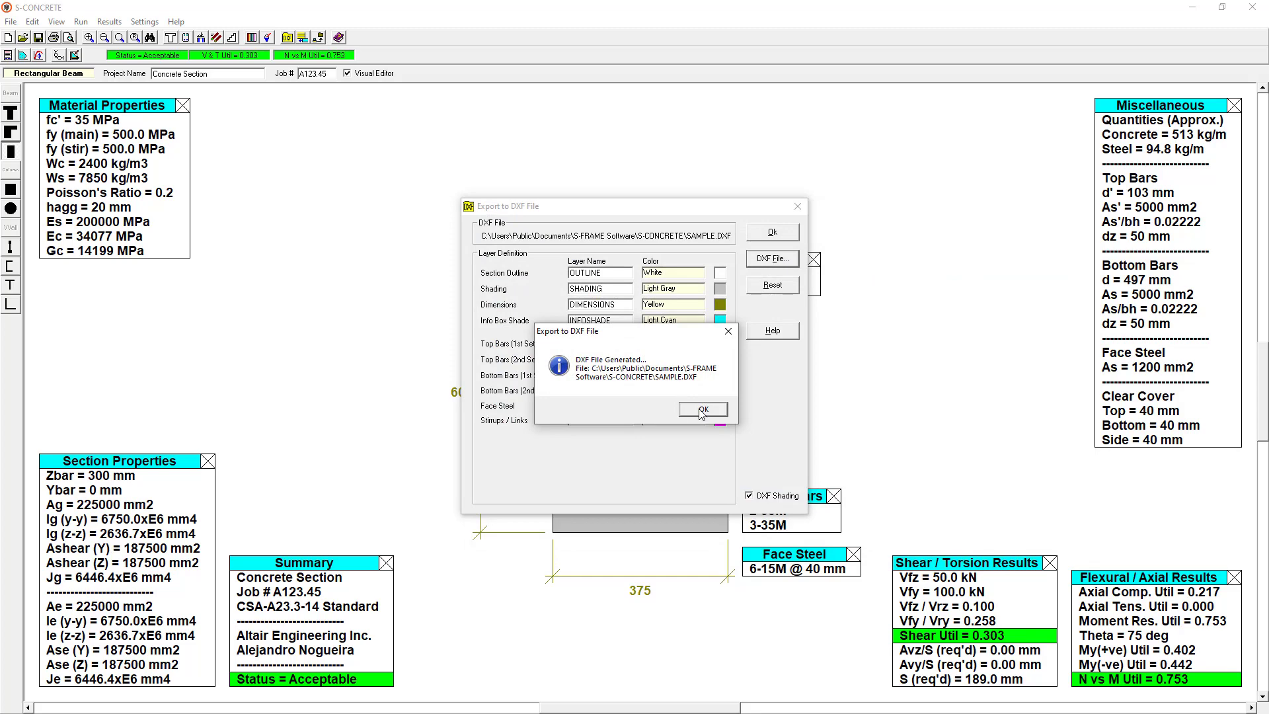
click(701, 409)
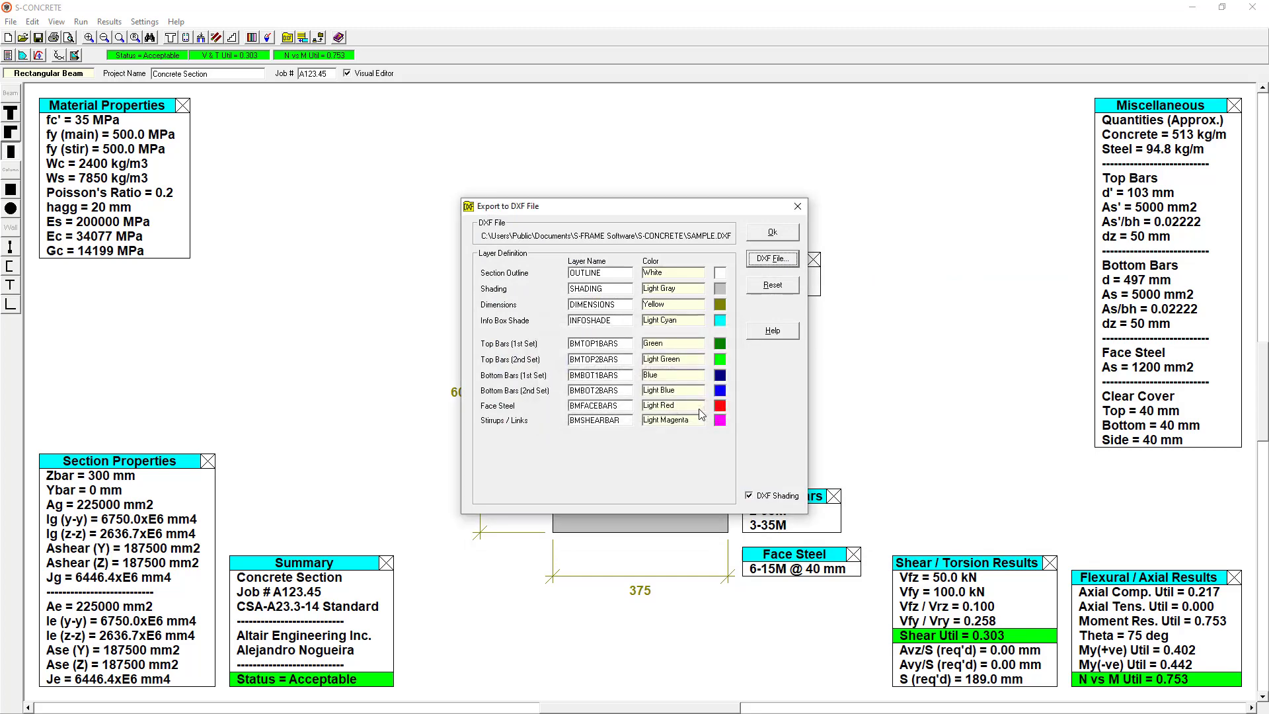